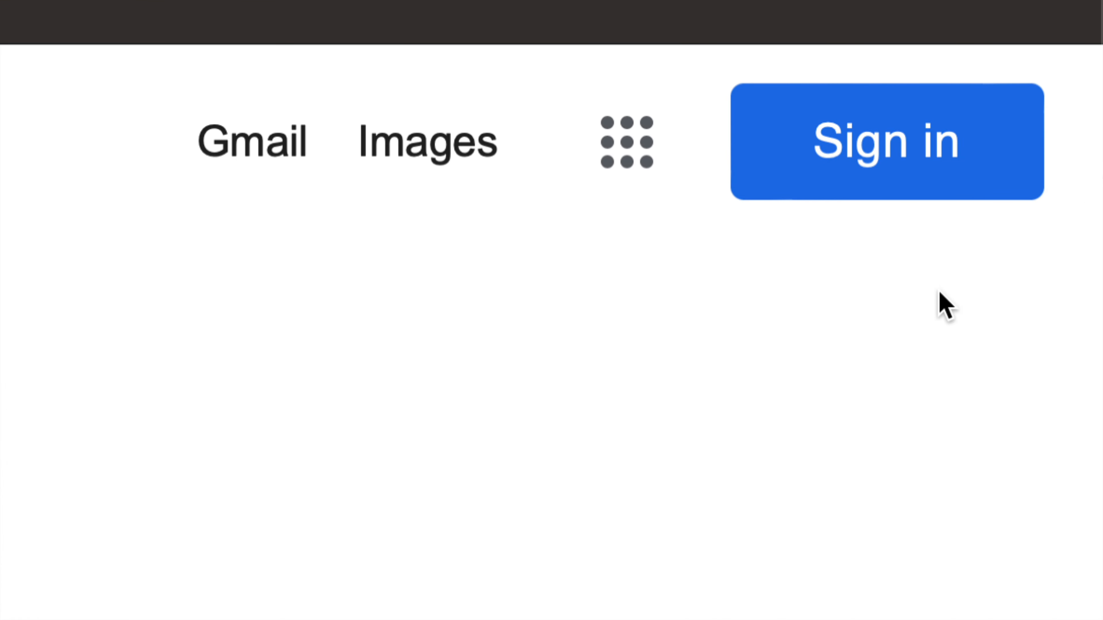
- Go to Google sign-in and start creating an account, showing the myself/child/business choices
left_click(882, 144)
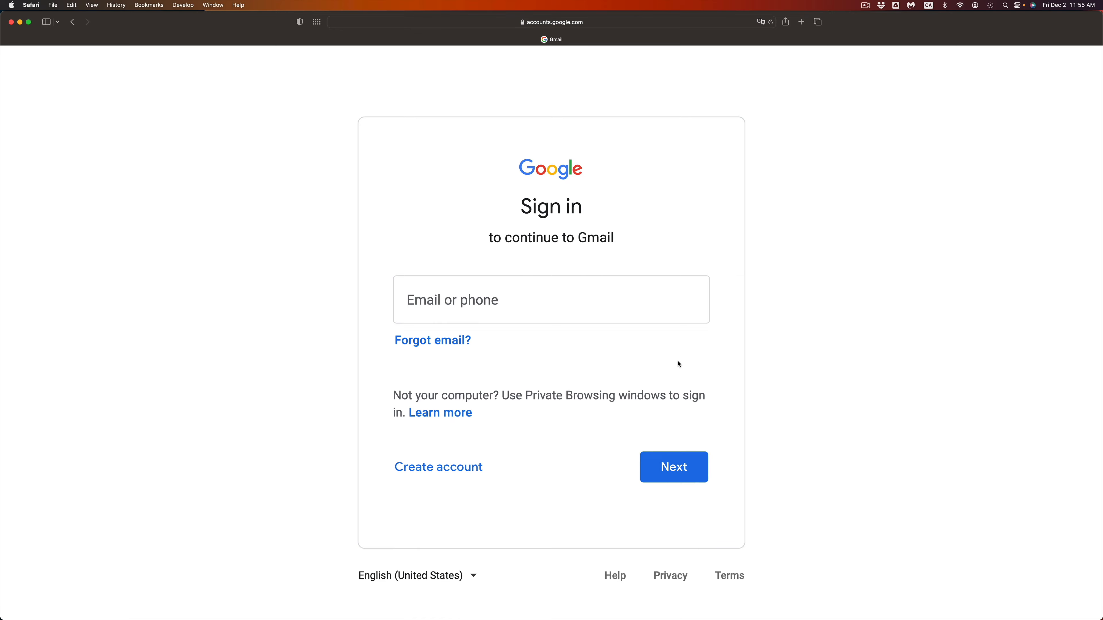
mouse_move(453, 475)
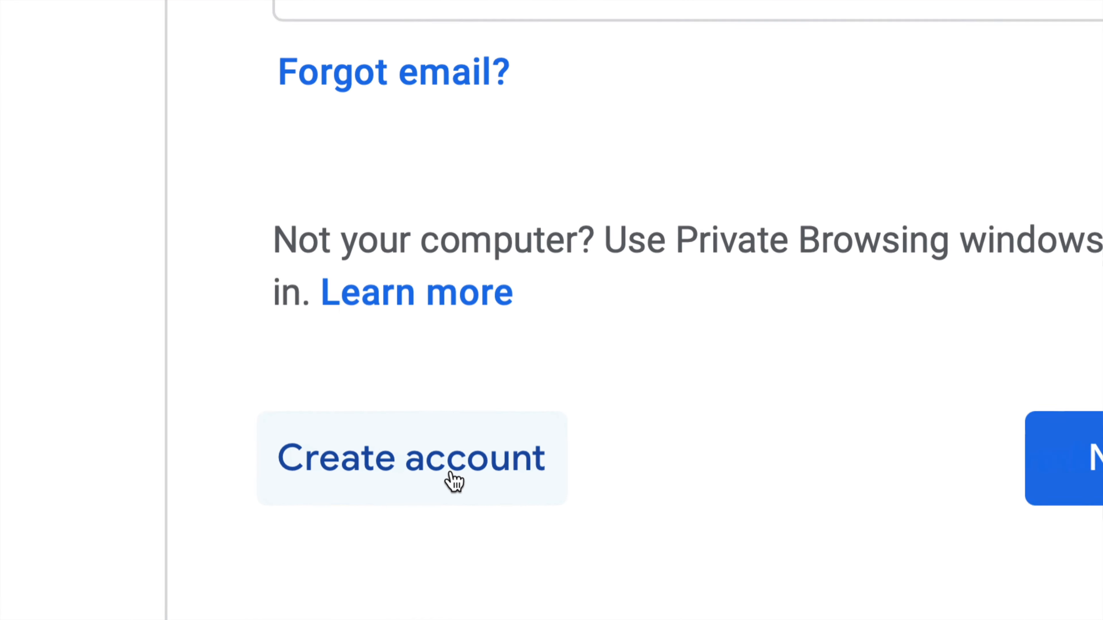
left_click(455, 478)
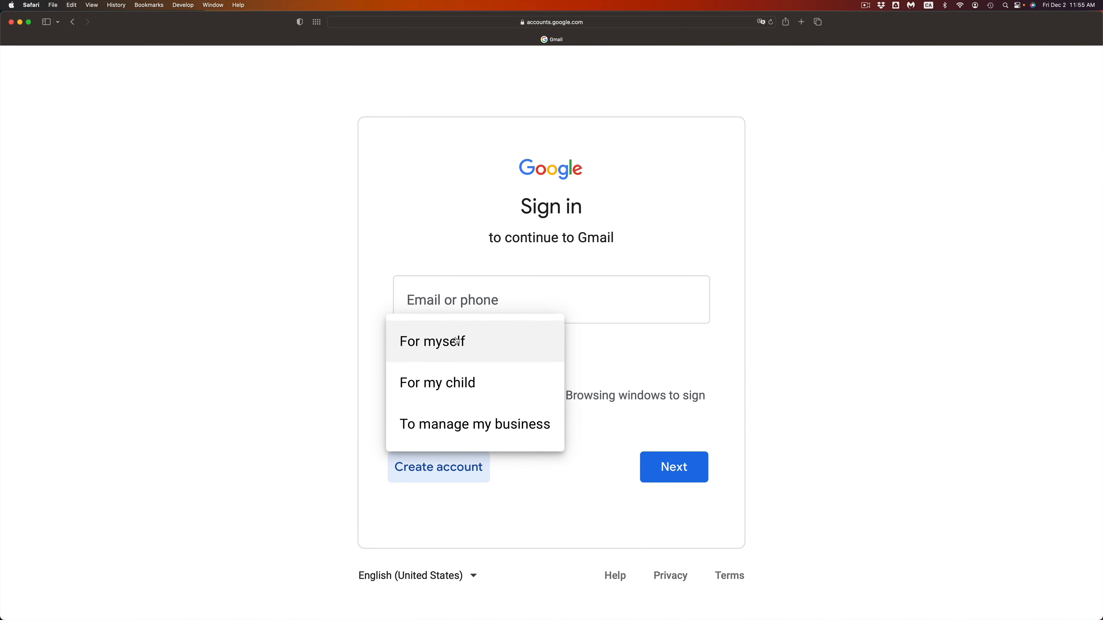
mouse_move(476, 429)
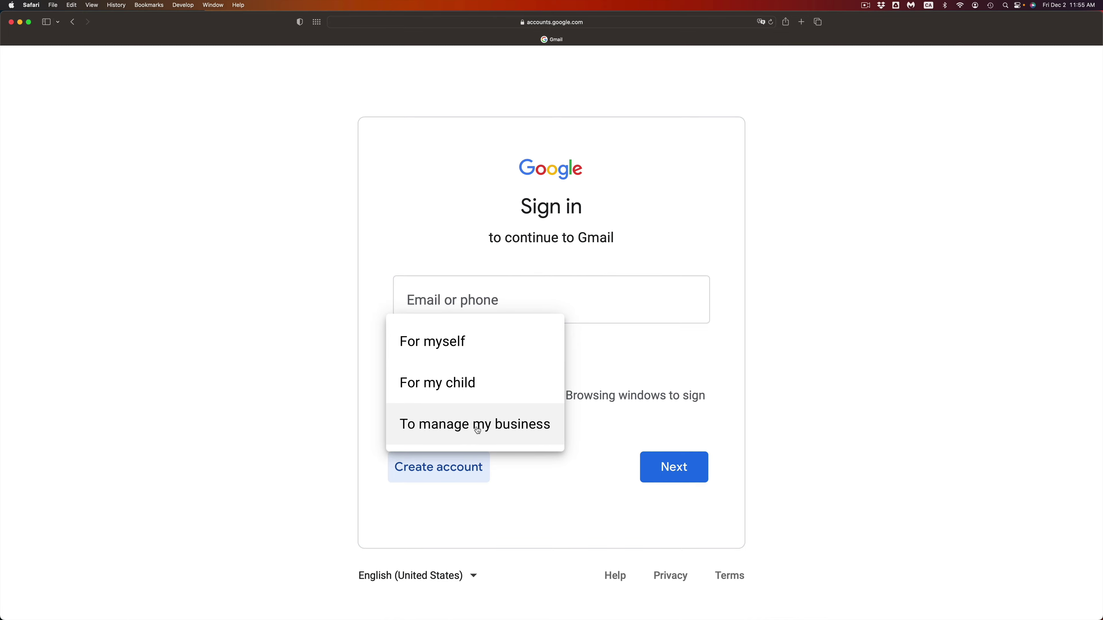
mouse_move(475, 353)
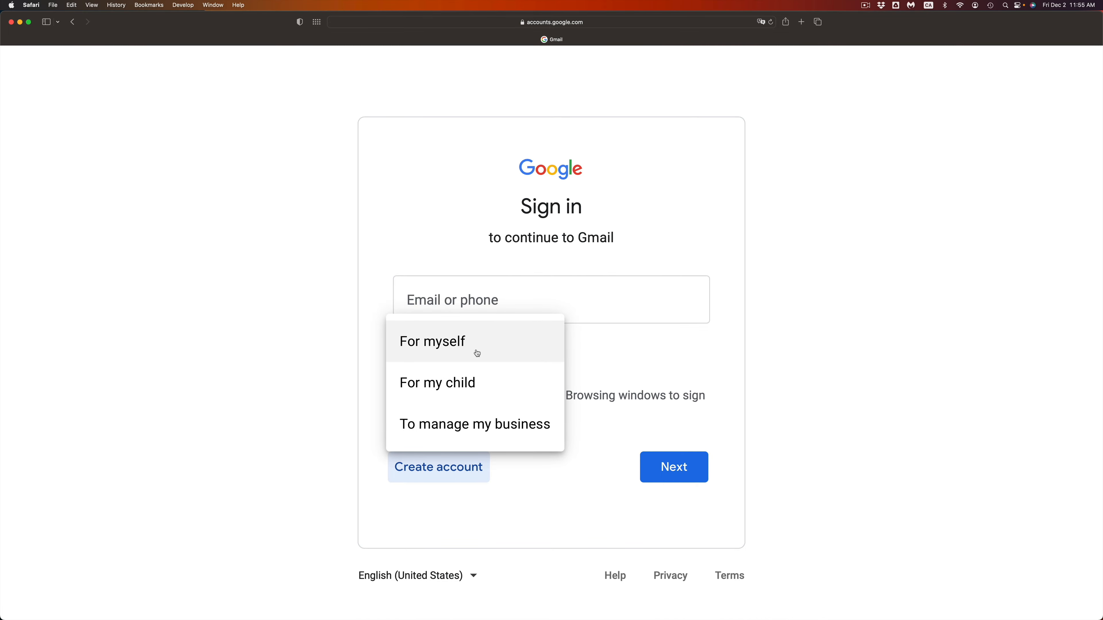
- Choose a personal account, enter the name Tech andDesign and username techdesignchannel2022
left_click(431, 342)
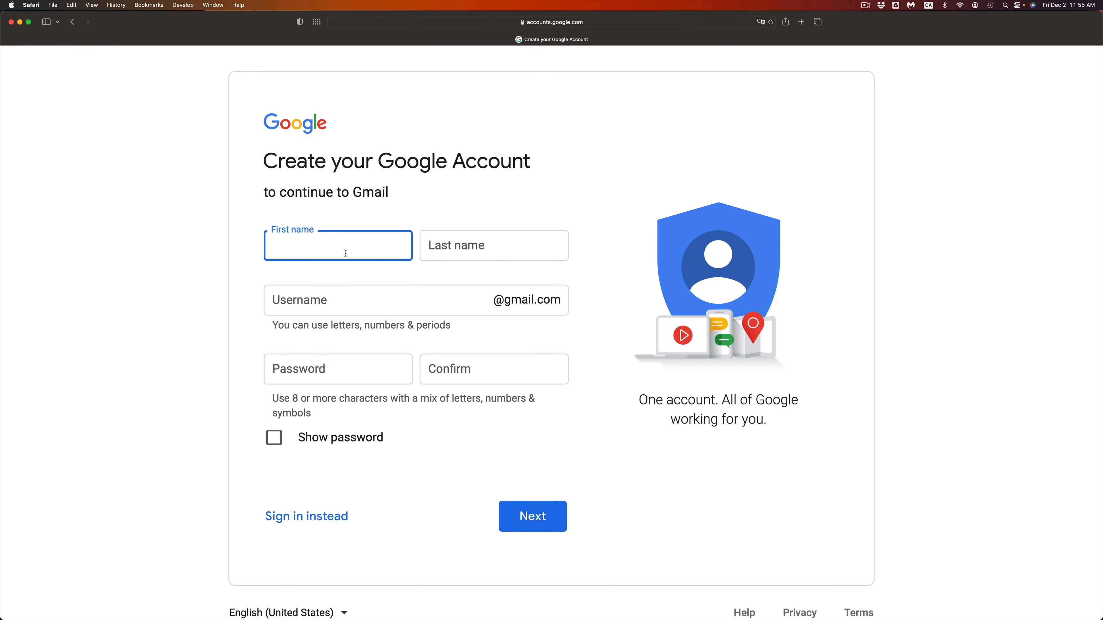
type("Design")
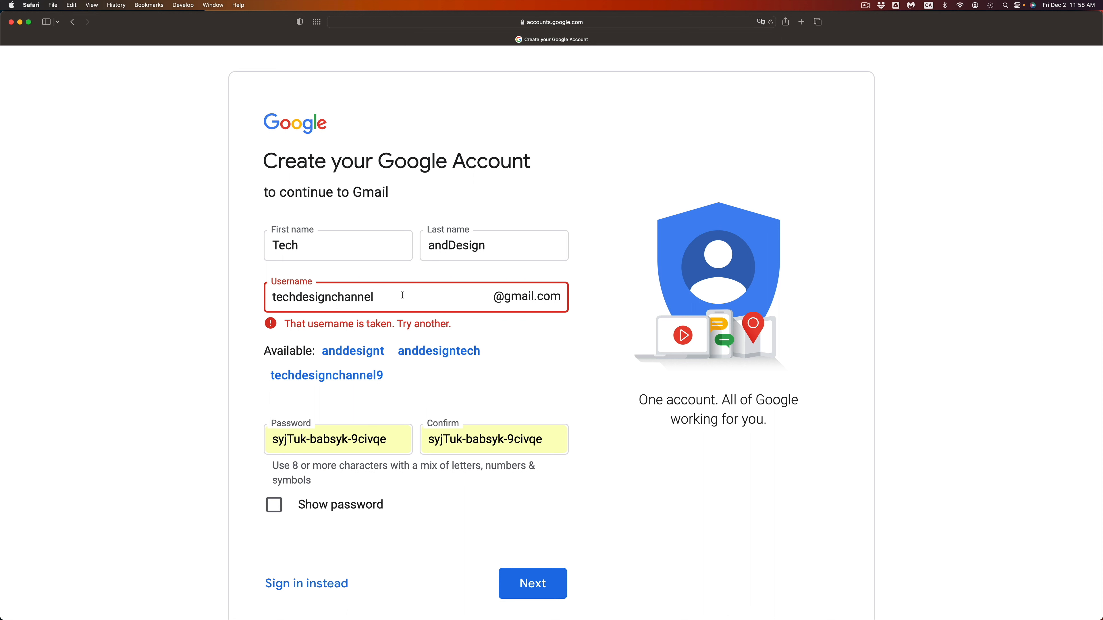
mouse_move(372, 370)
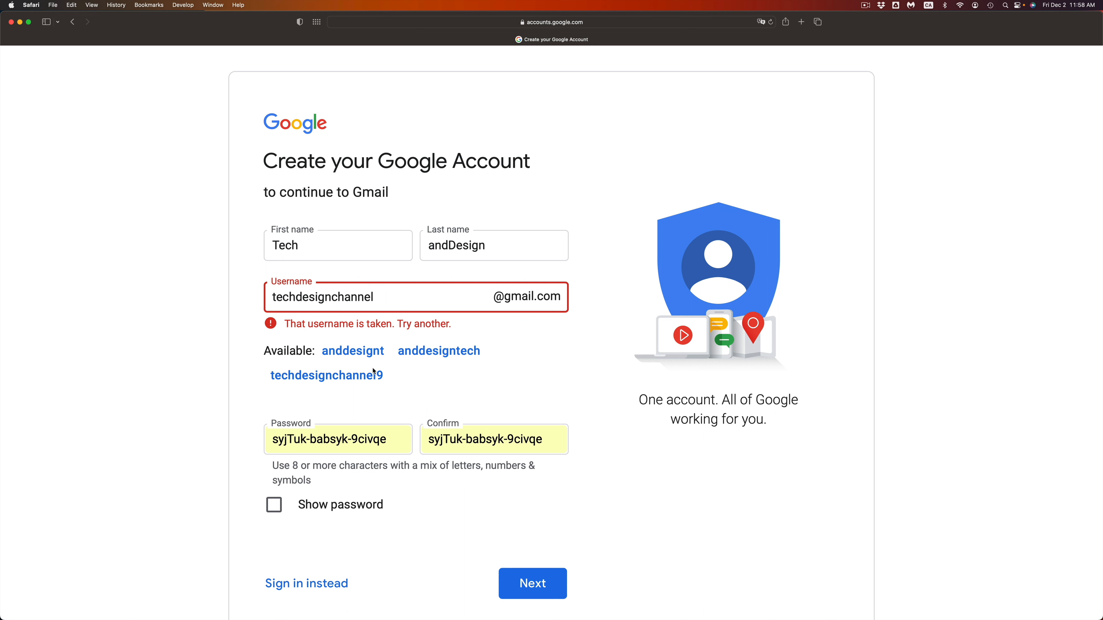
mouse_move(393, 382)
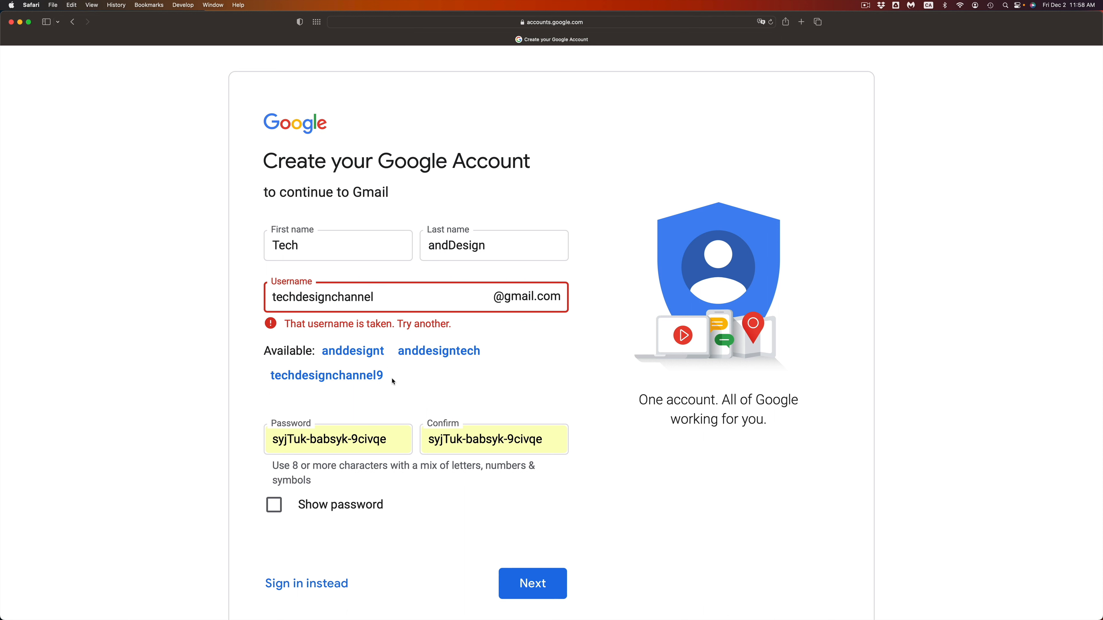
mouse_move(333, 383)
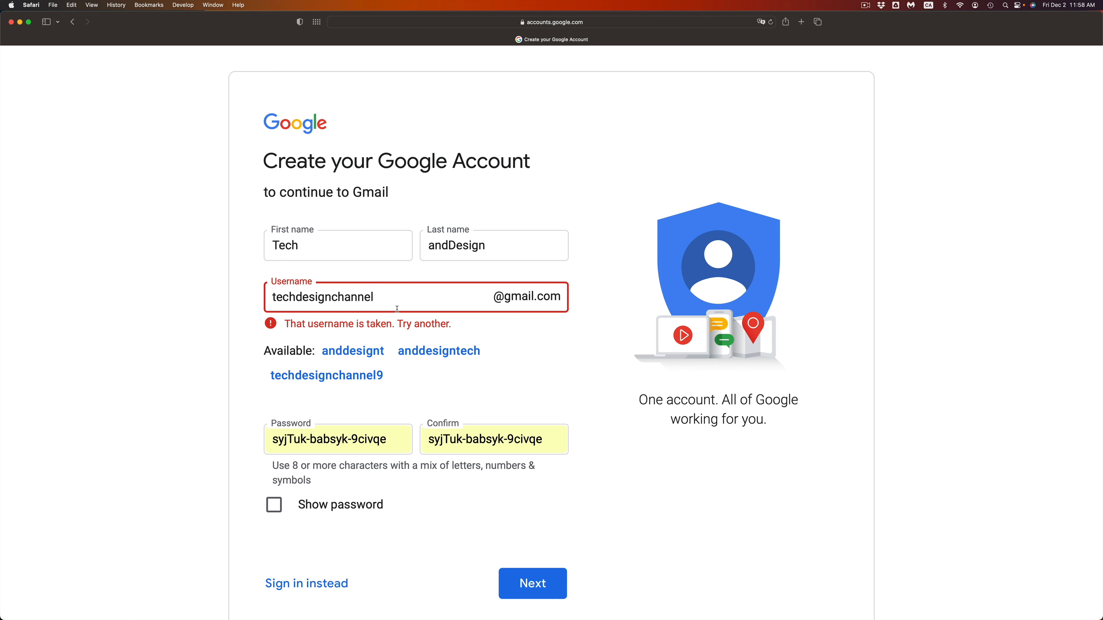
type("2022")
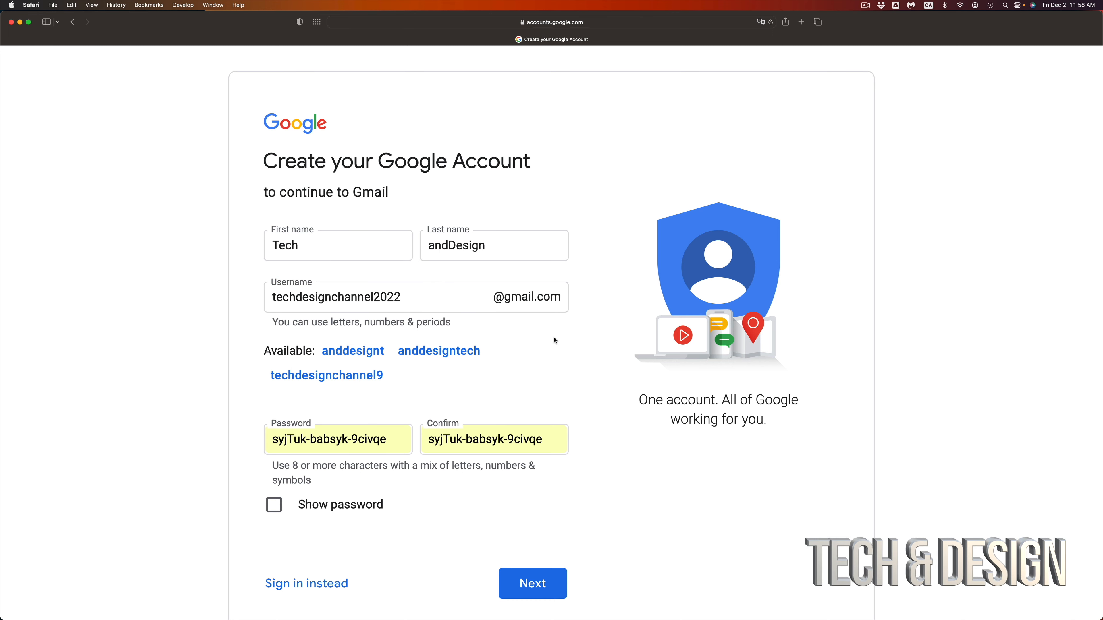
- Fill in and confirm the password, with Show password ticked
left_click(355, 439)
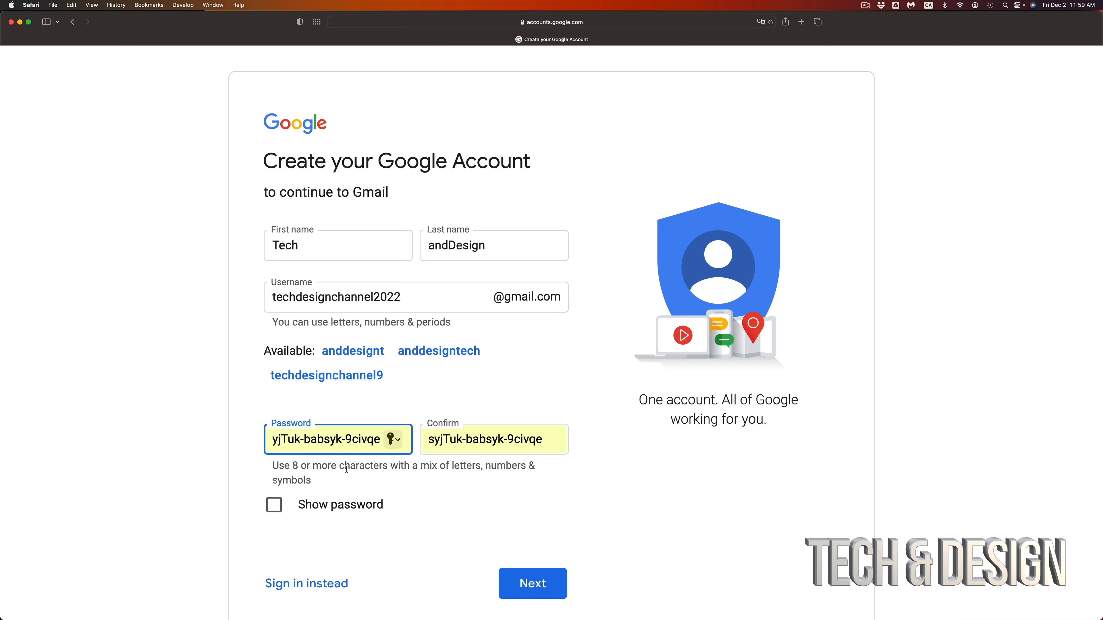
left_click(274, 504)
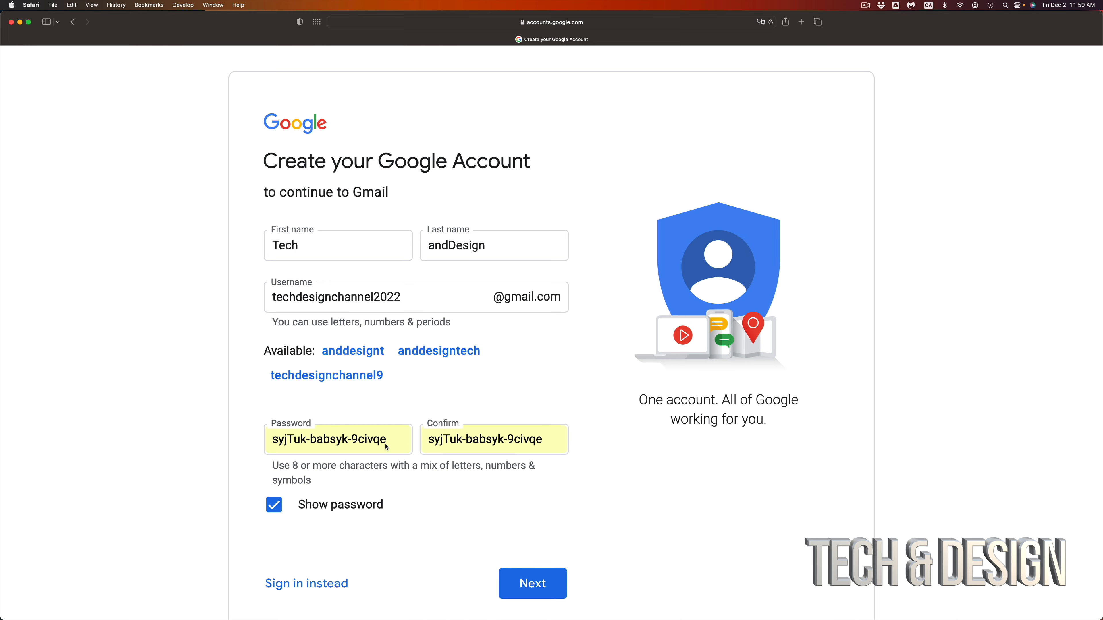
left_click(338, 439)
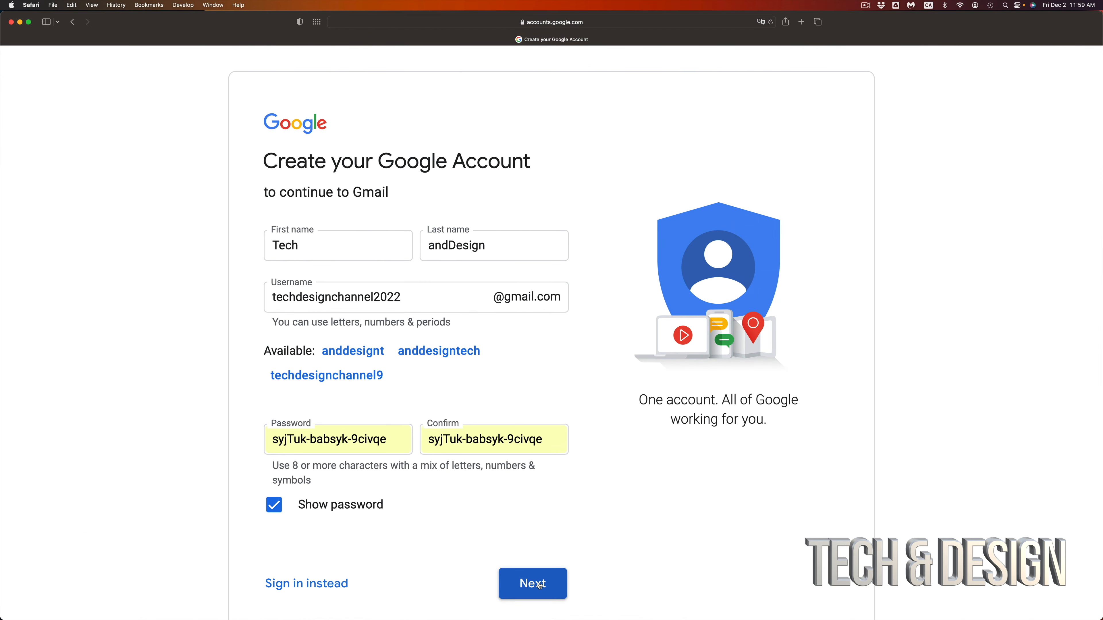
- Submit the account details and keep Canada (+1) as the phone country code
left_click(533, 584)
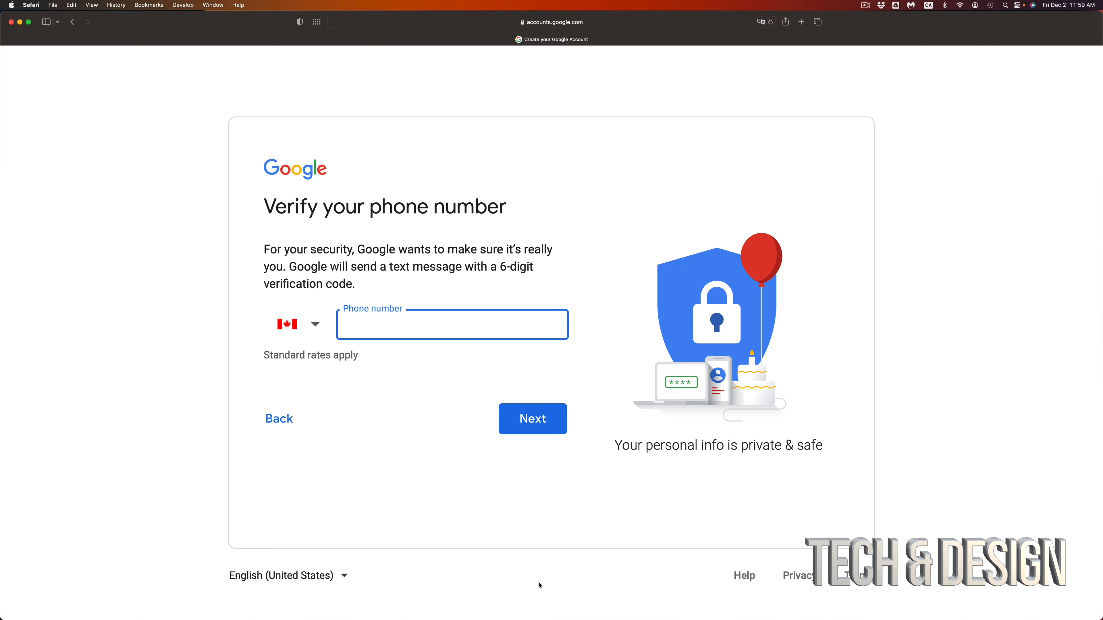
mouse_move(499, 501)
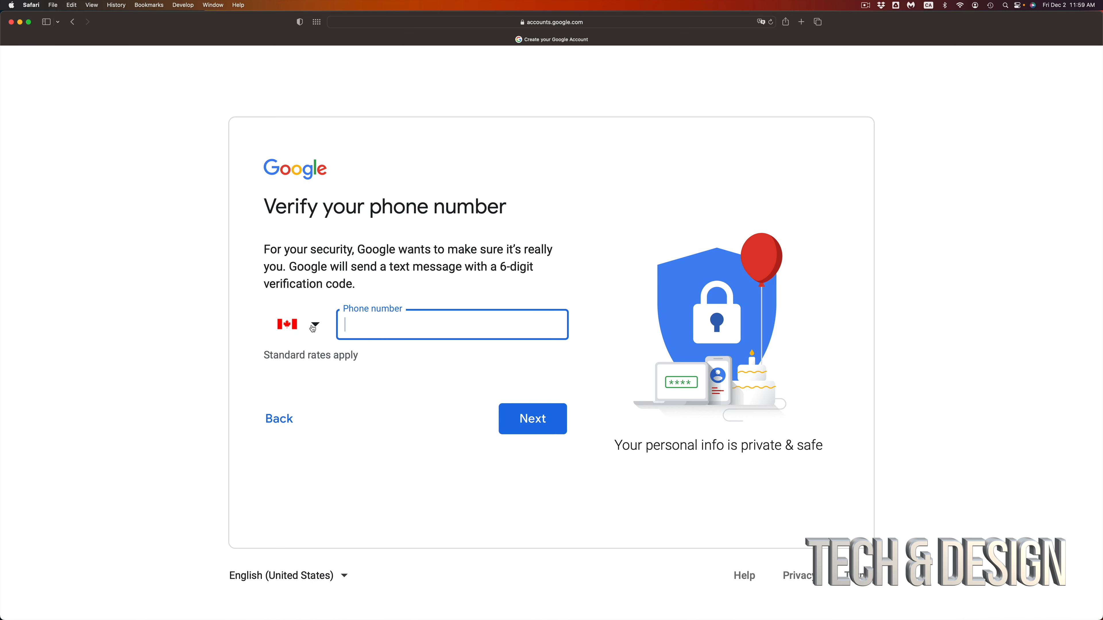
left_click(314, 325)
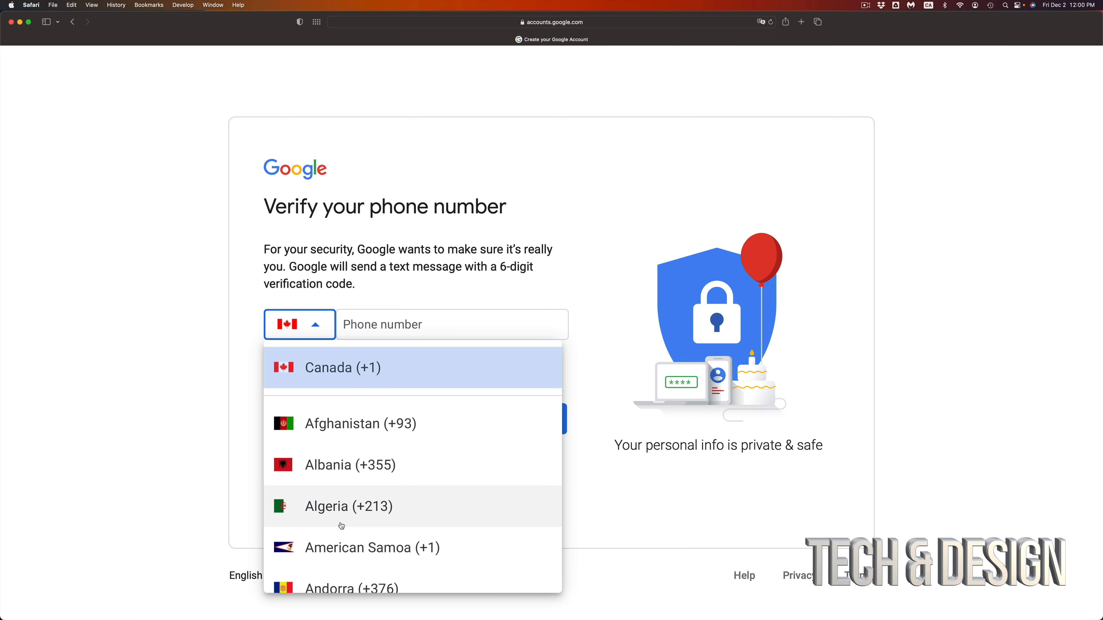
scroll("down", 3)
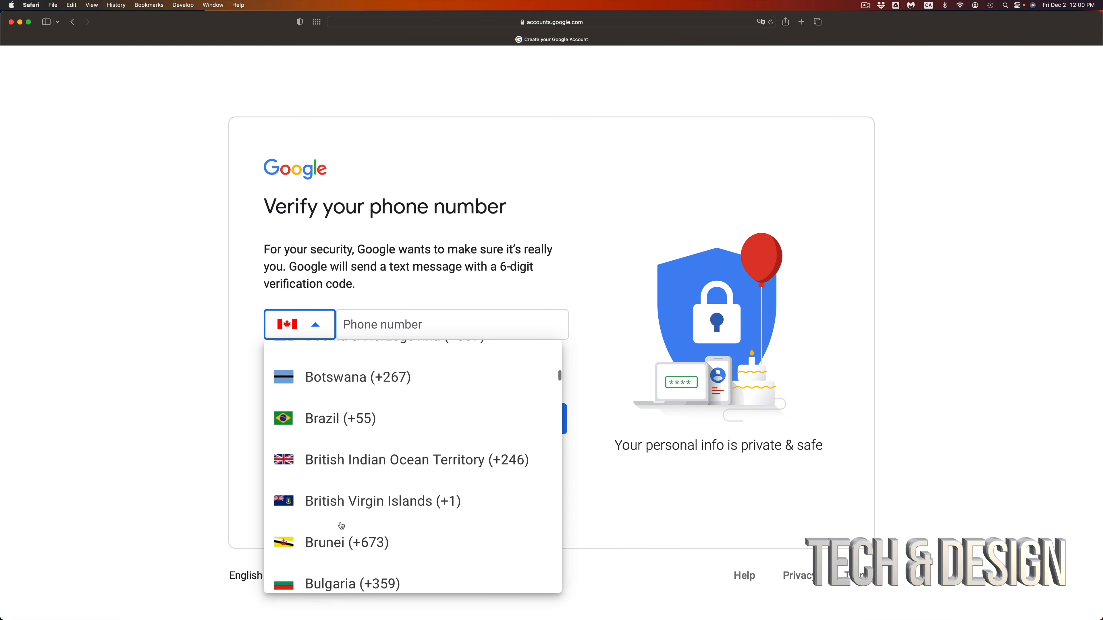
scroll("down", 3)
type("647")
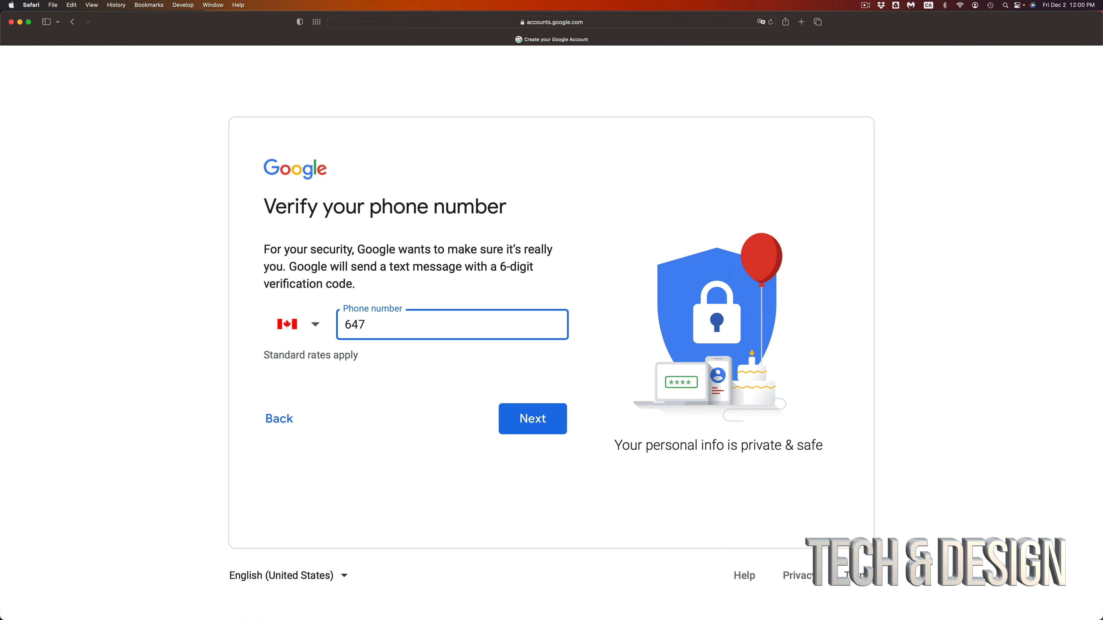
- Enter the Canadian phone number for verification
type("491")
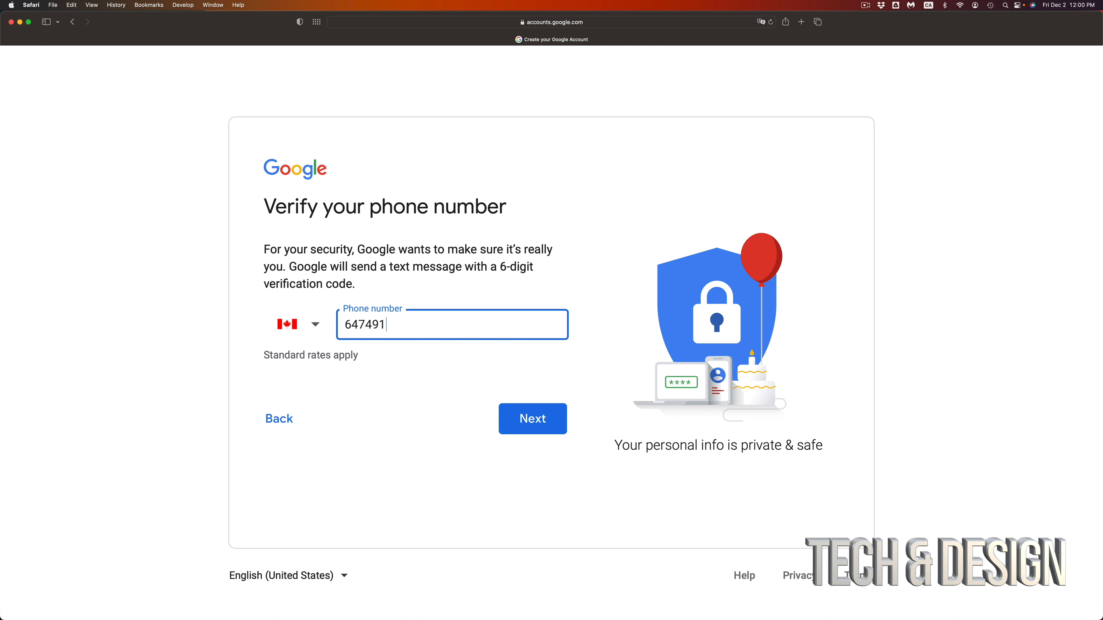
type("7018")
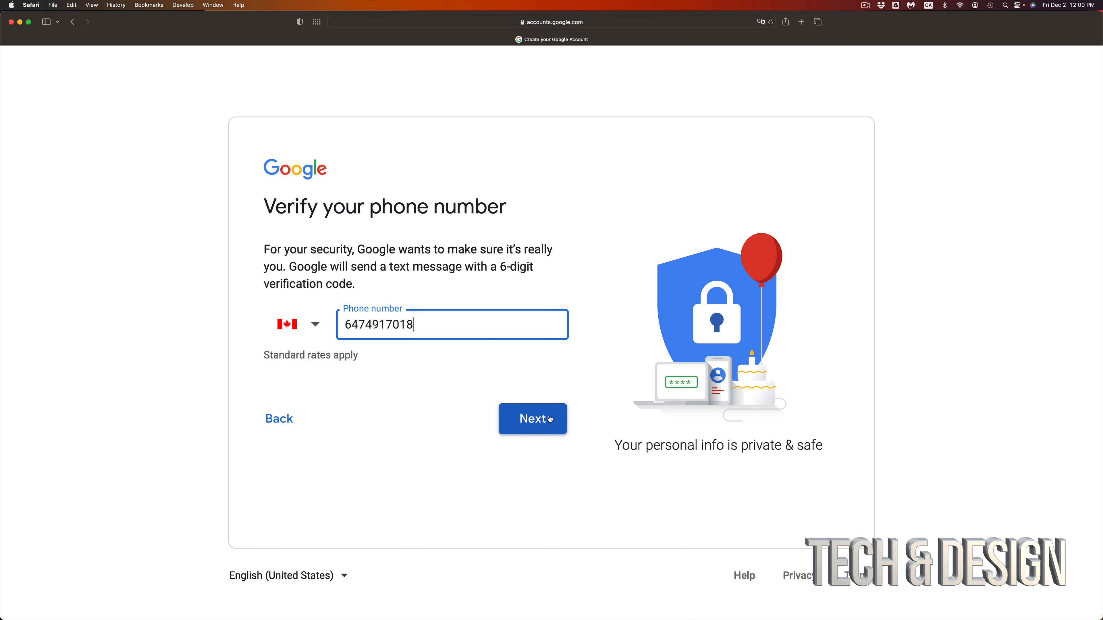
left_click(533, 419)
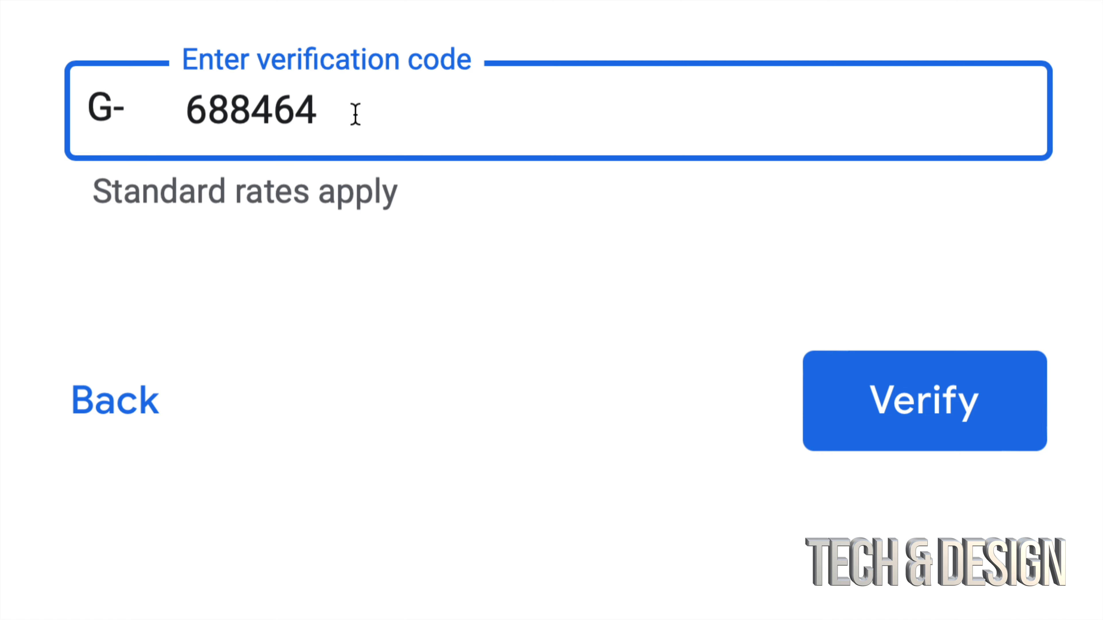
double_click(249, 113)
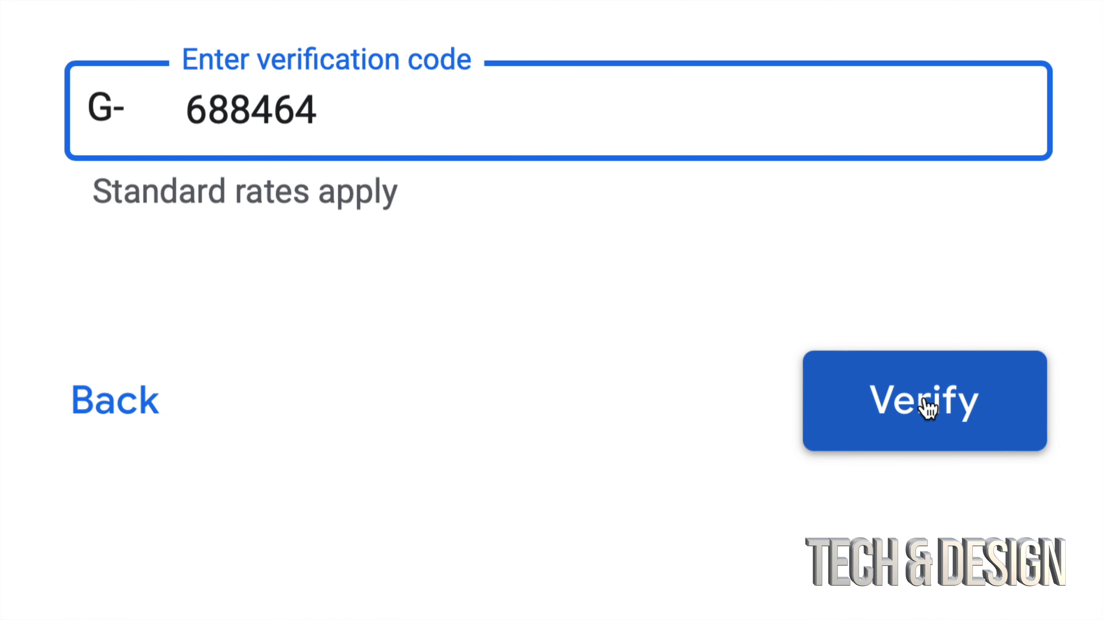
- Submit the verification code and reach the birthday, gender and recovery details
left_click(928, 409)
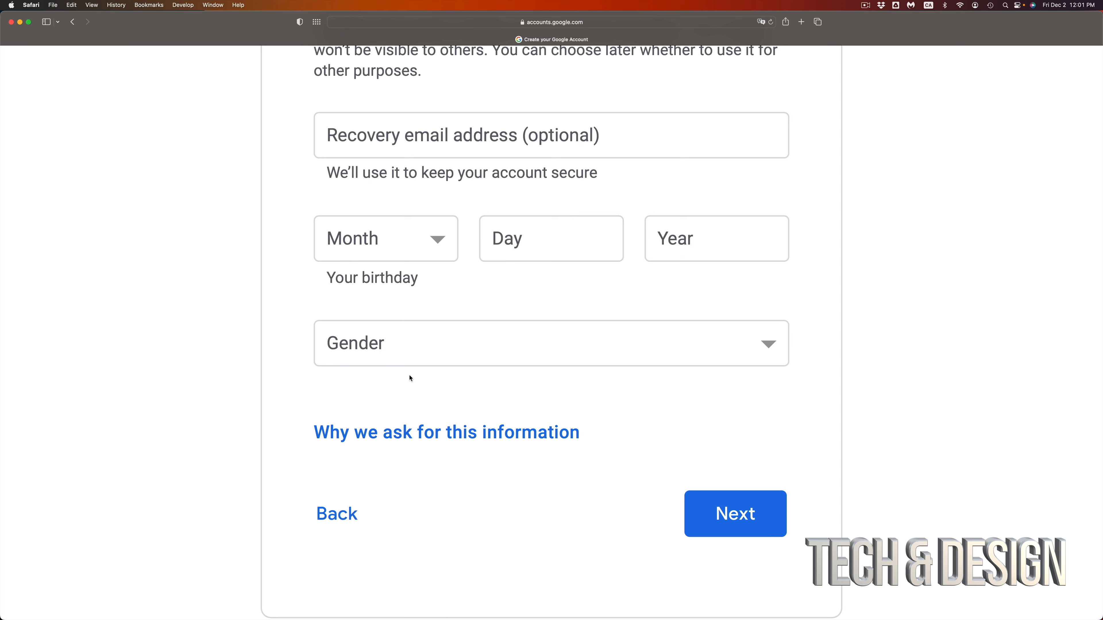
scroll("down", 3)
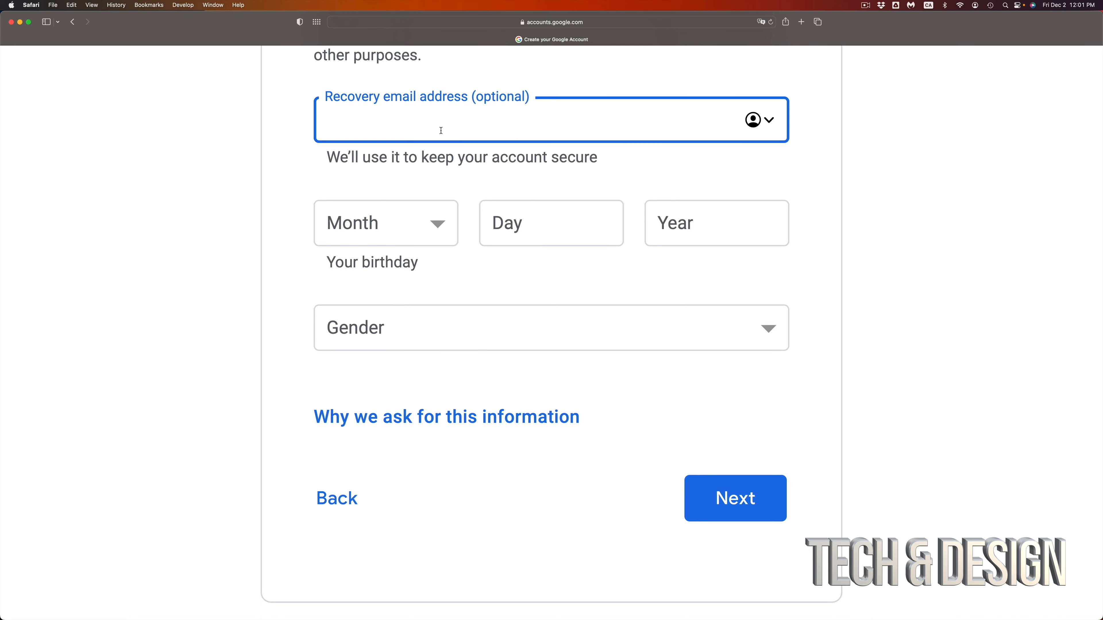
left_click(385, 223)
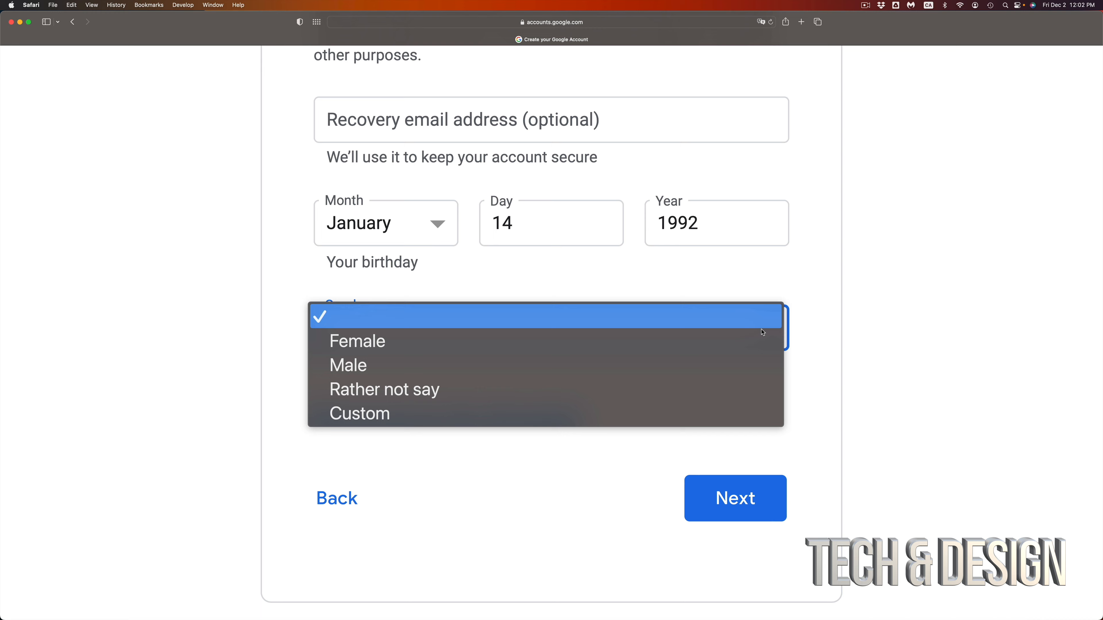
mouse_move(536, 398)
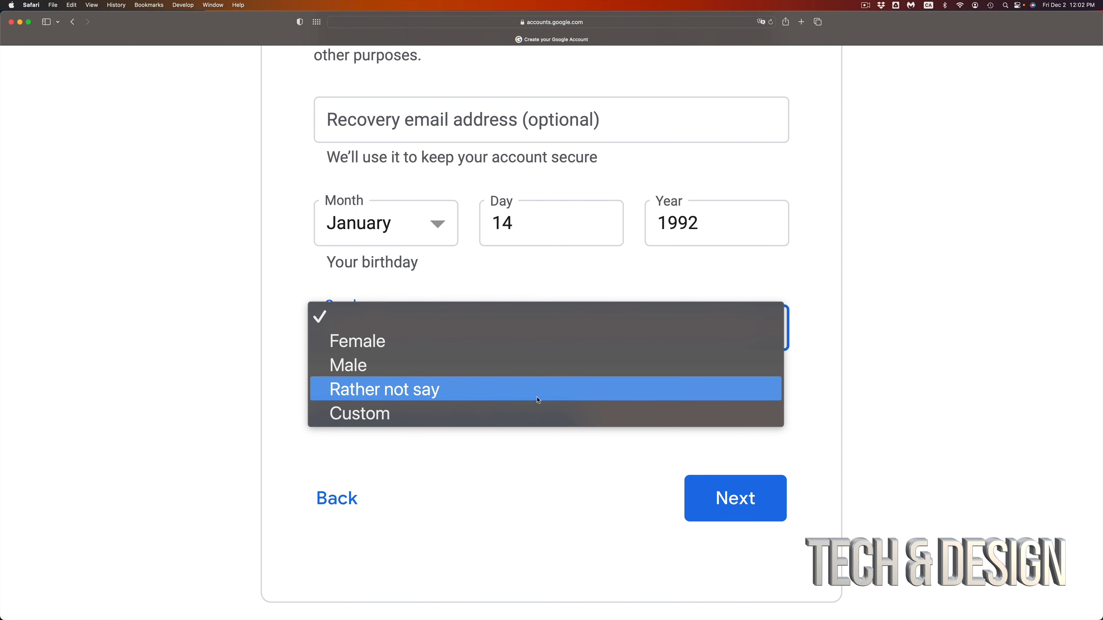
- Set the gender to Male and submit the birthday and gender details
left_click(348, 365)
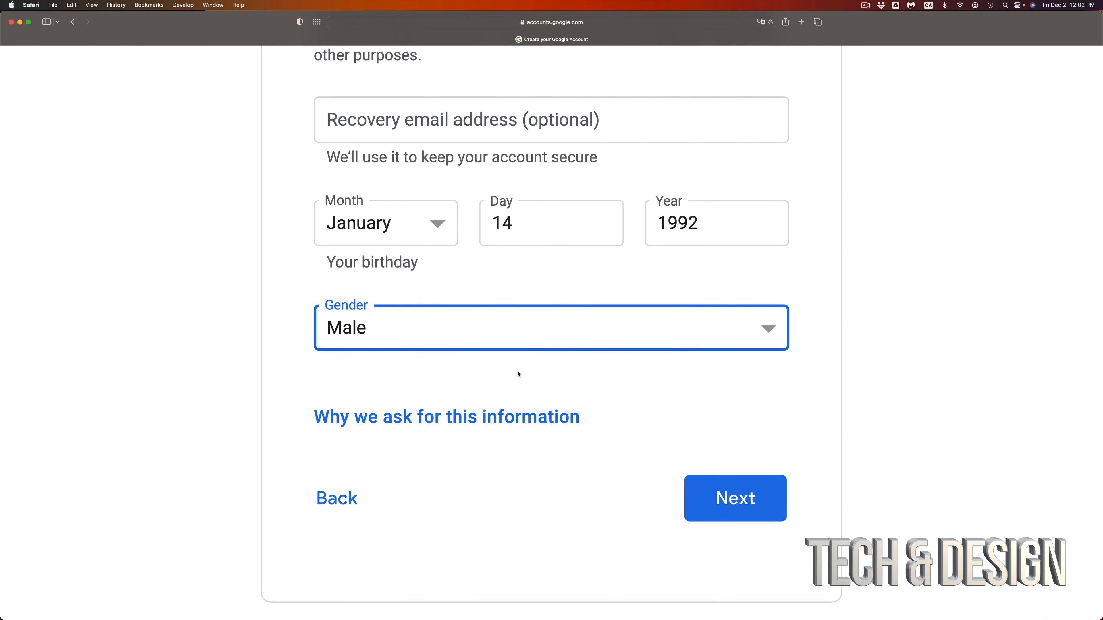
scroll("down", 3)
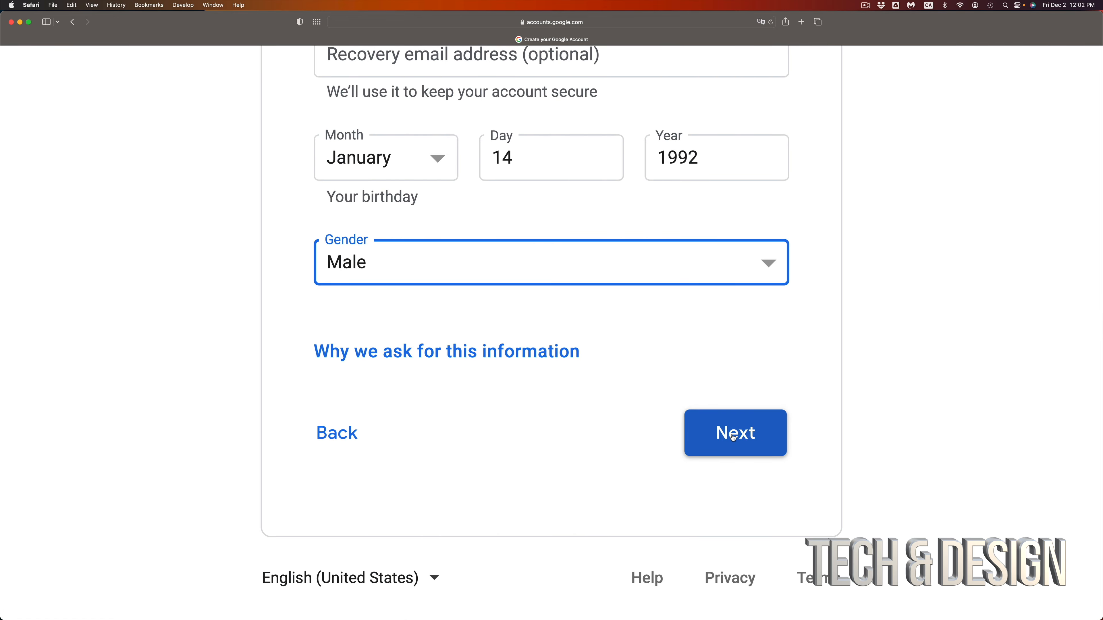
left_click(733, 437)
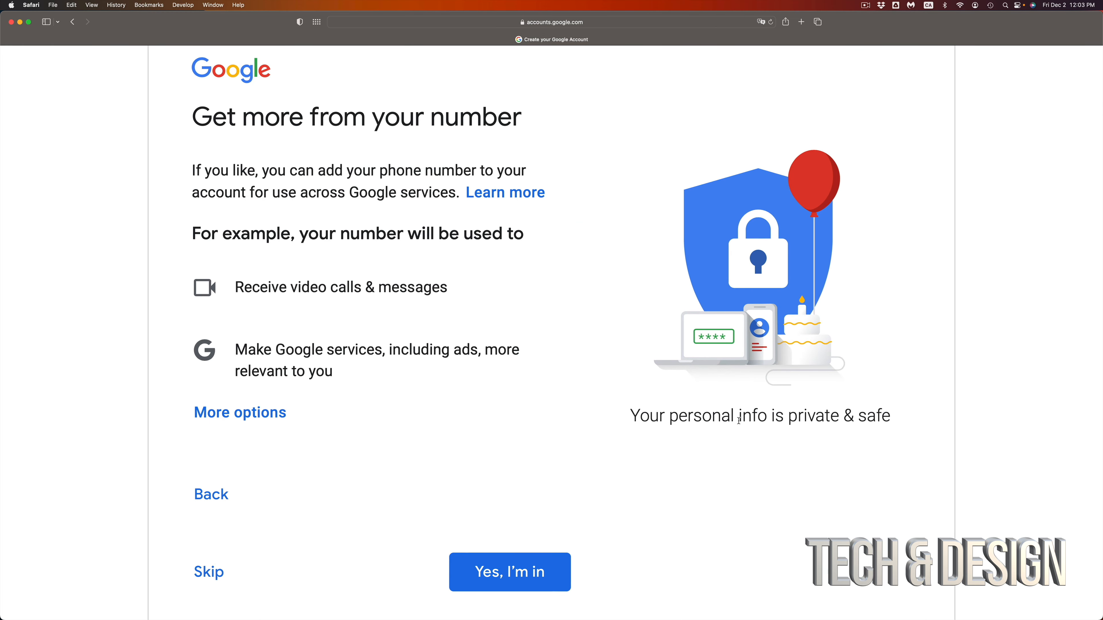
- Skip adding the phone number and agree to the Privacy and Terms
scroll("down", 3)
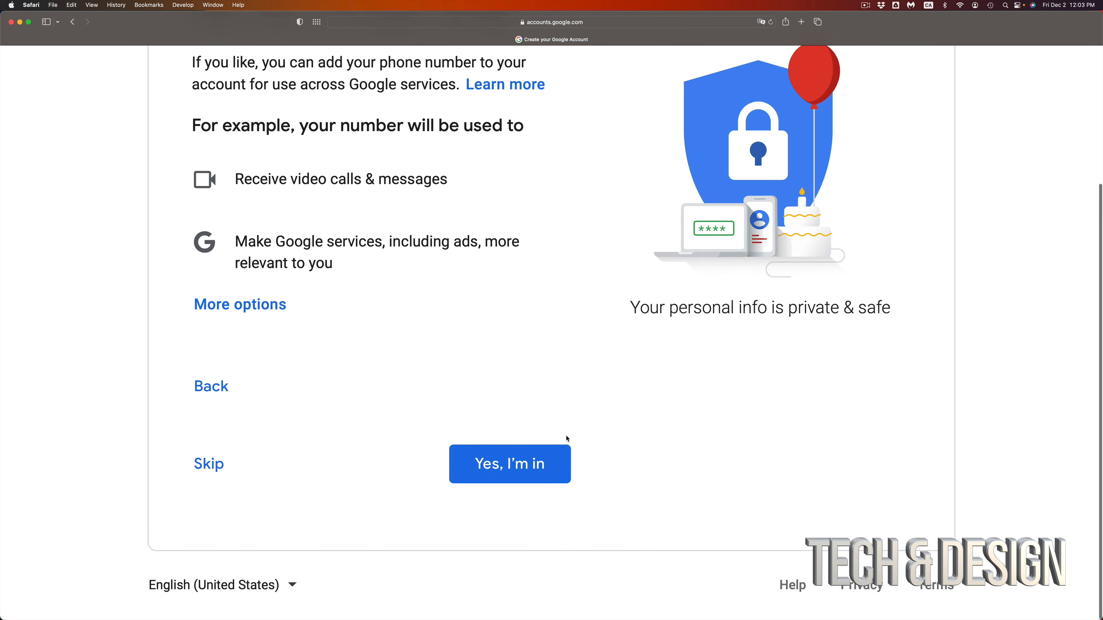
mouse_move(199, 466)
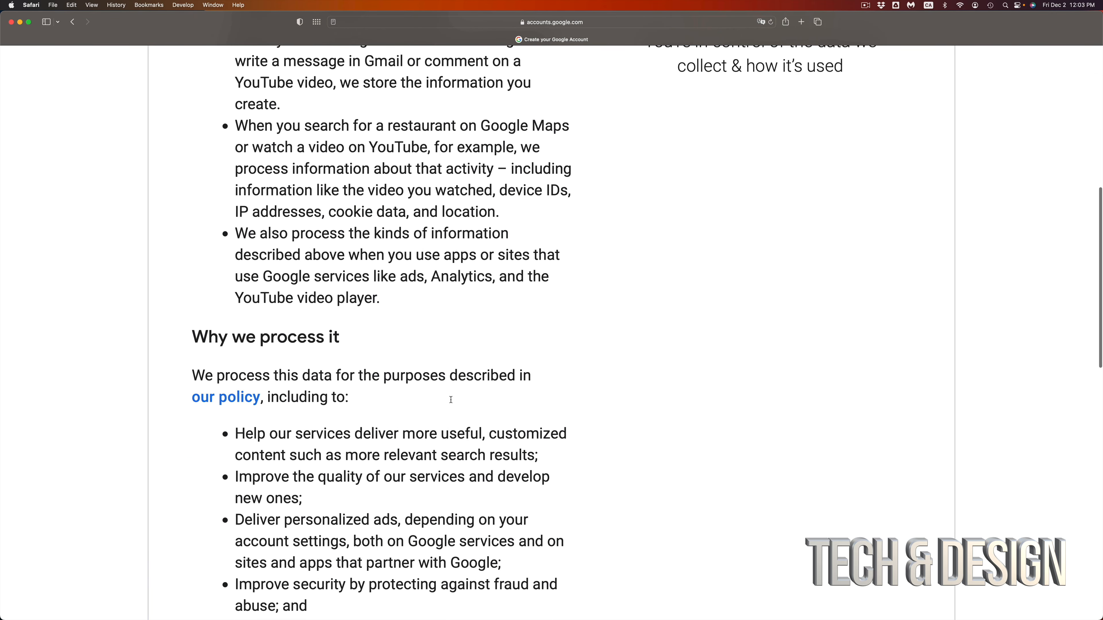
scroll("down", 3)
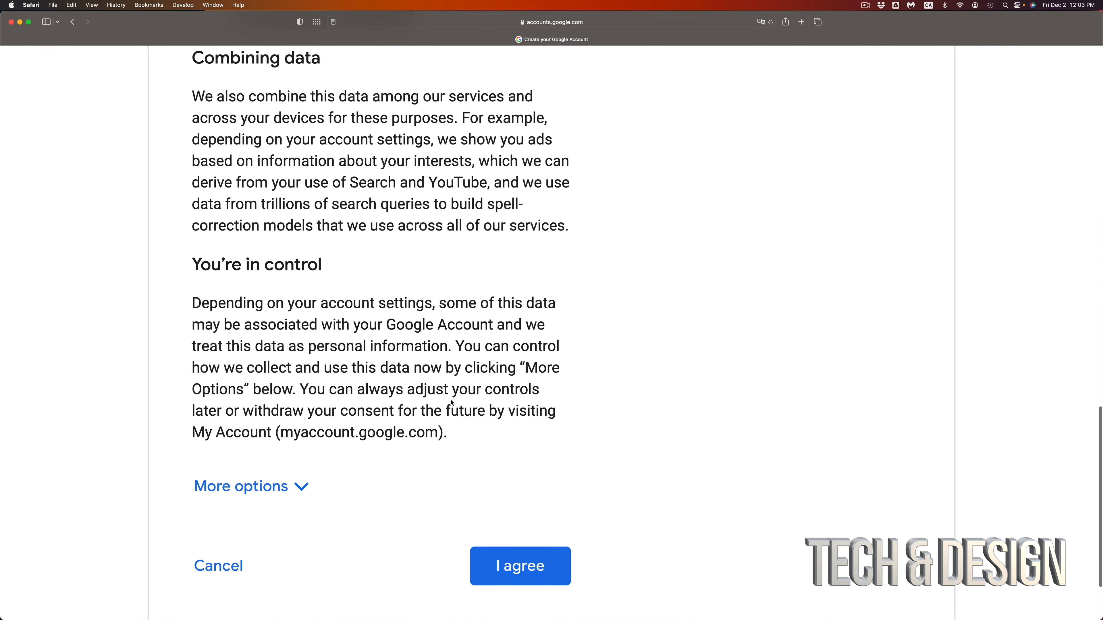
scroll("down", 3)
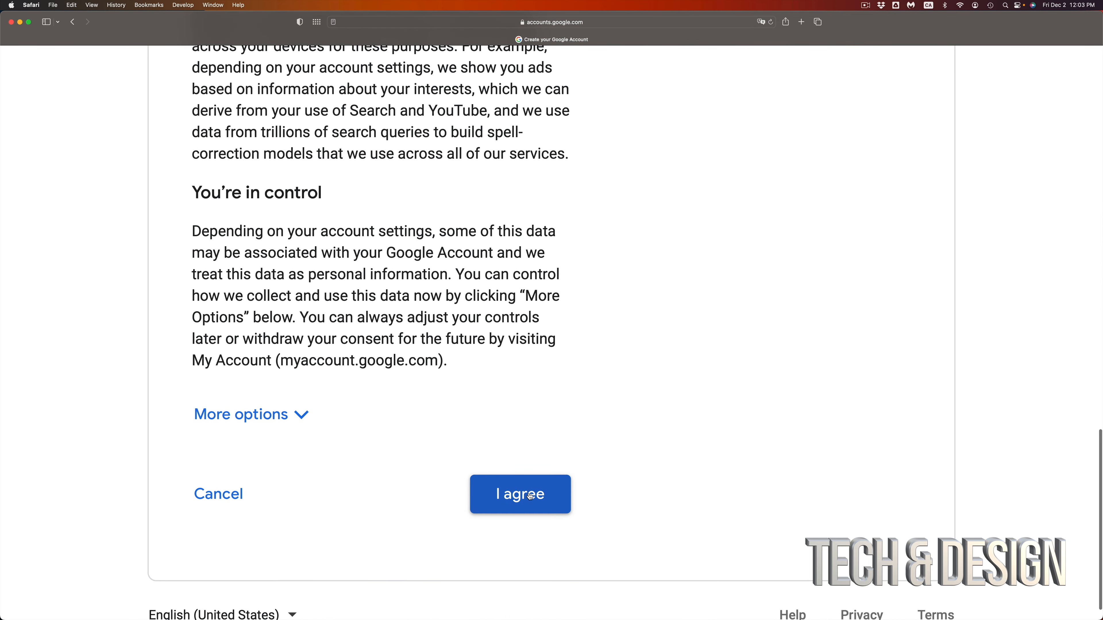
left_click(529, 497)
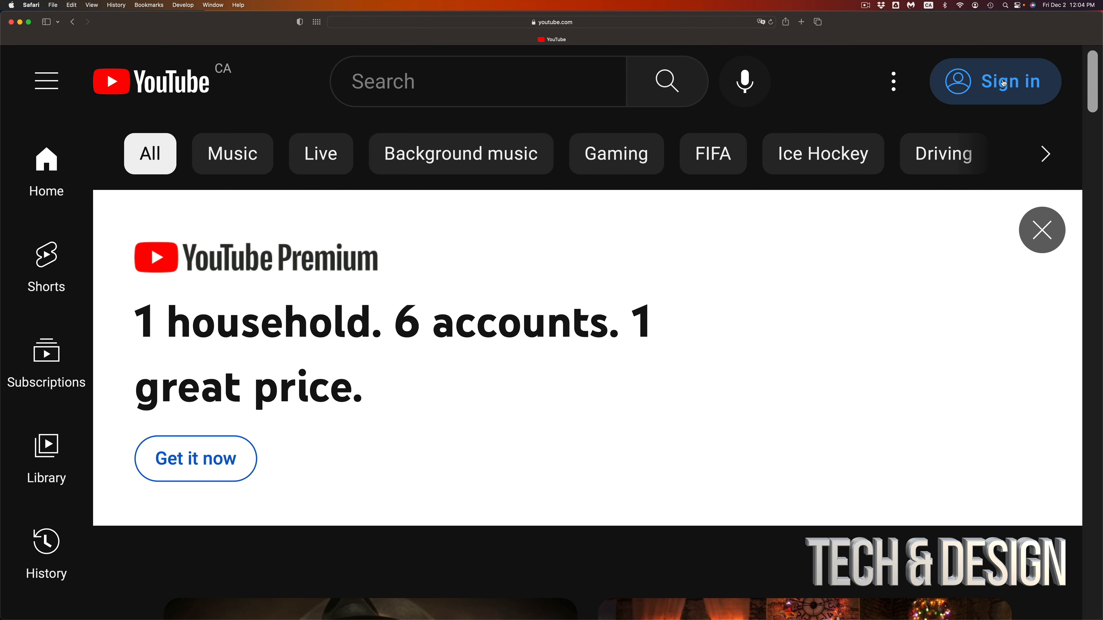
- Sign in to YouTube with the new account and reach Create a channel from the account menu
left_click(1002, 82)
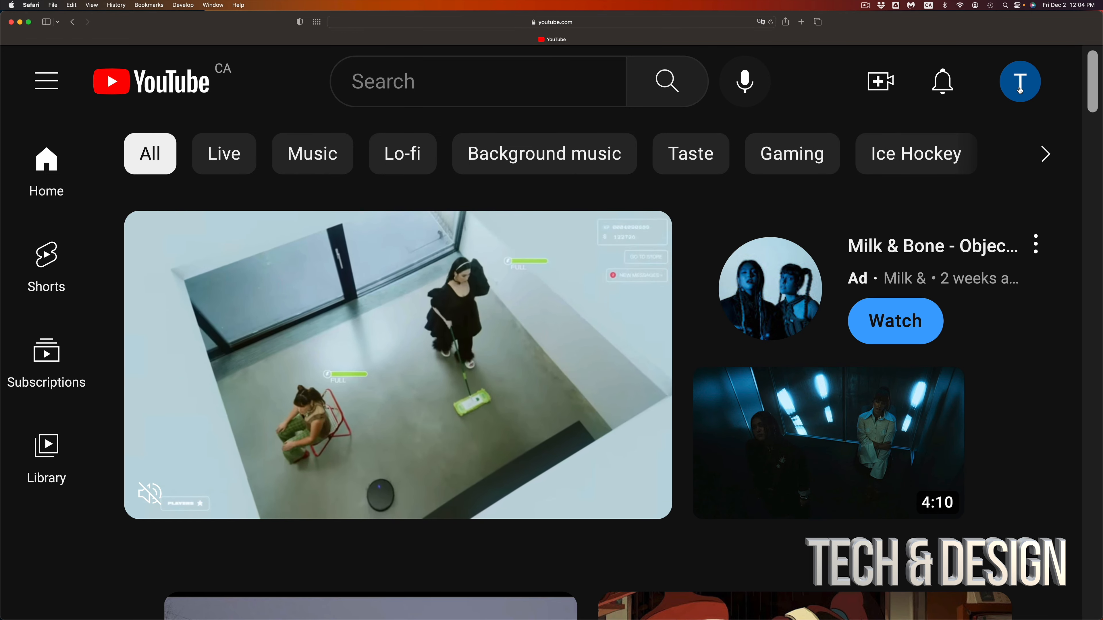
left_click(1020, 82)
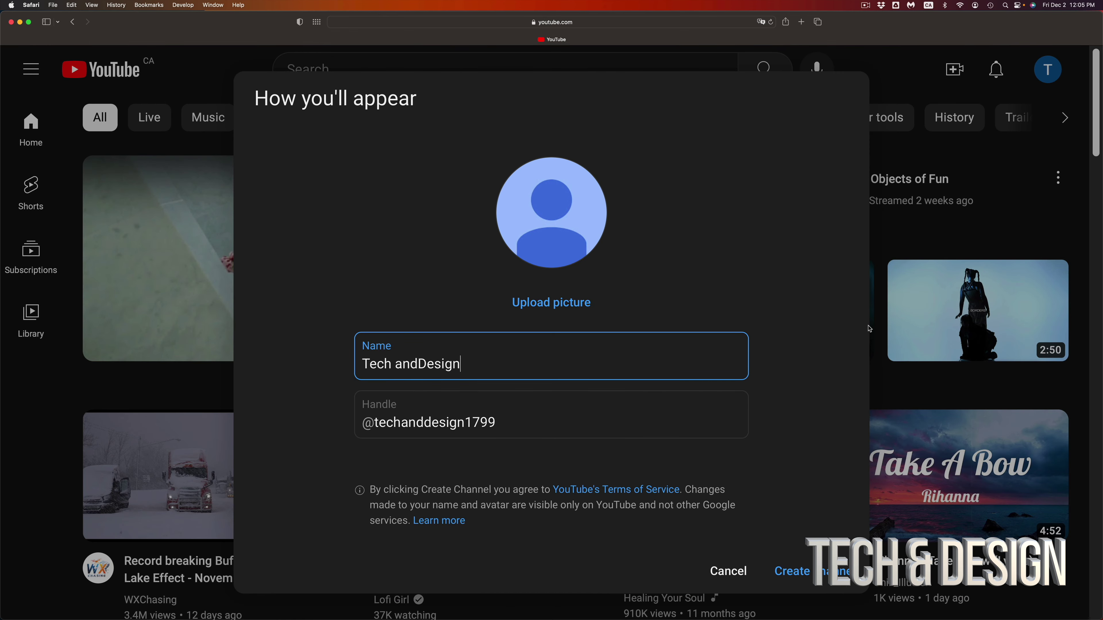
mouse_move(555, 222)
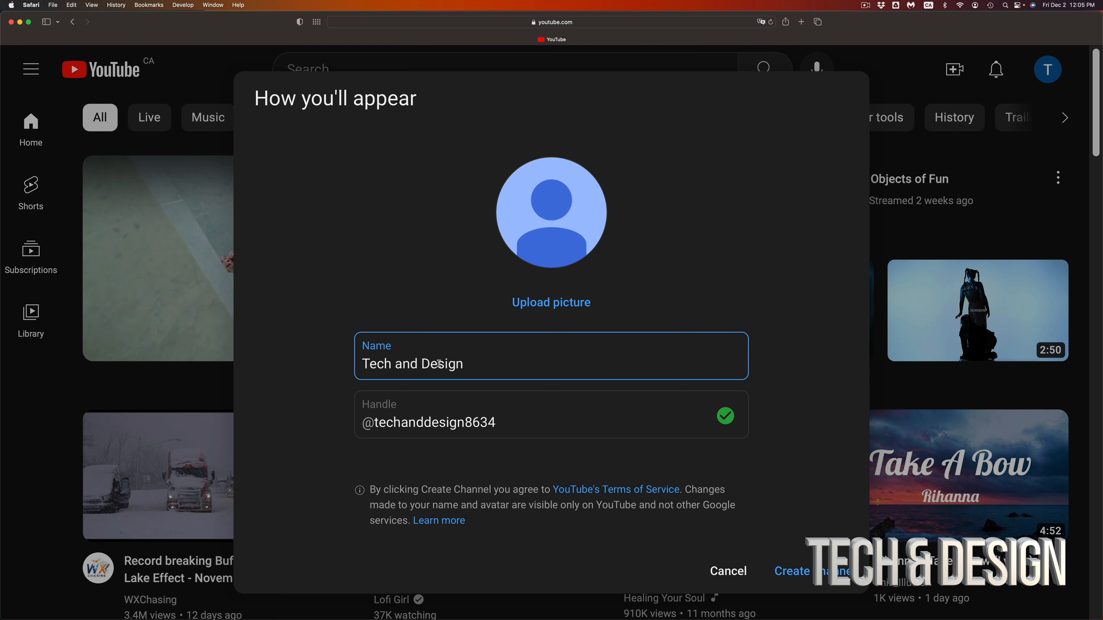
left_click(510, 427)
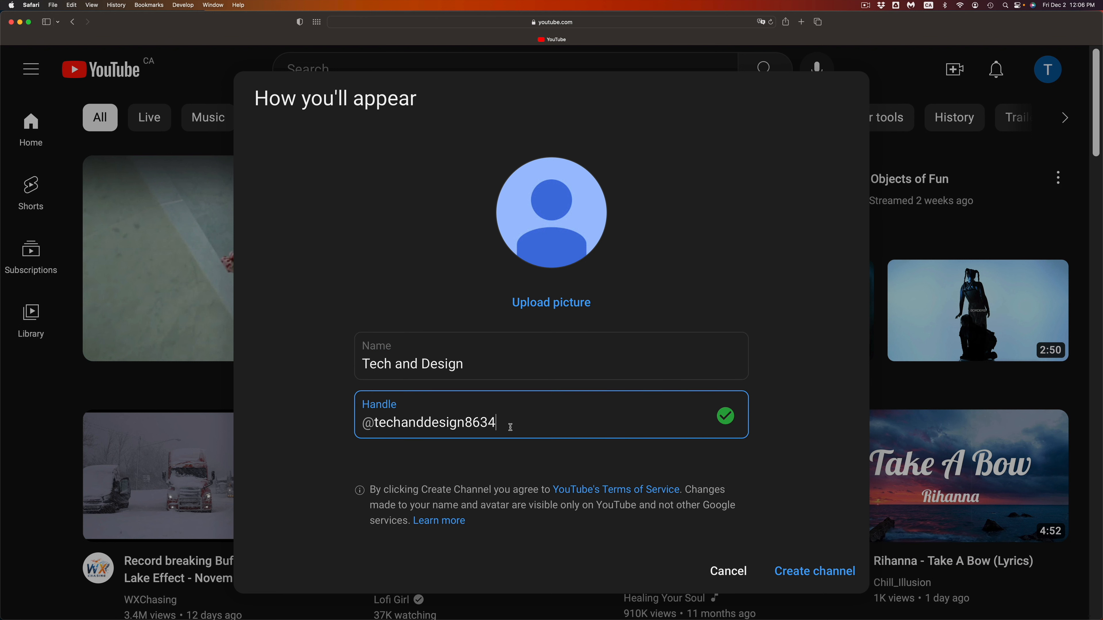
double_click(434, 424)
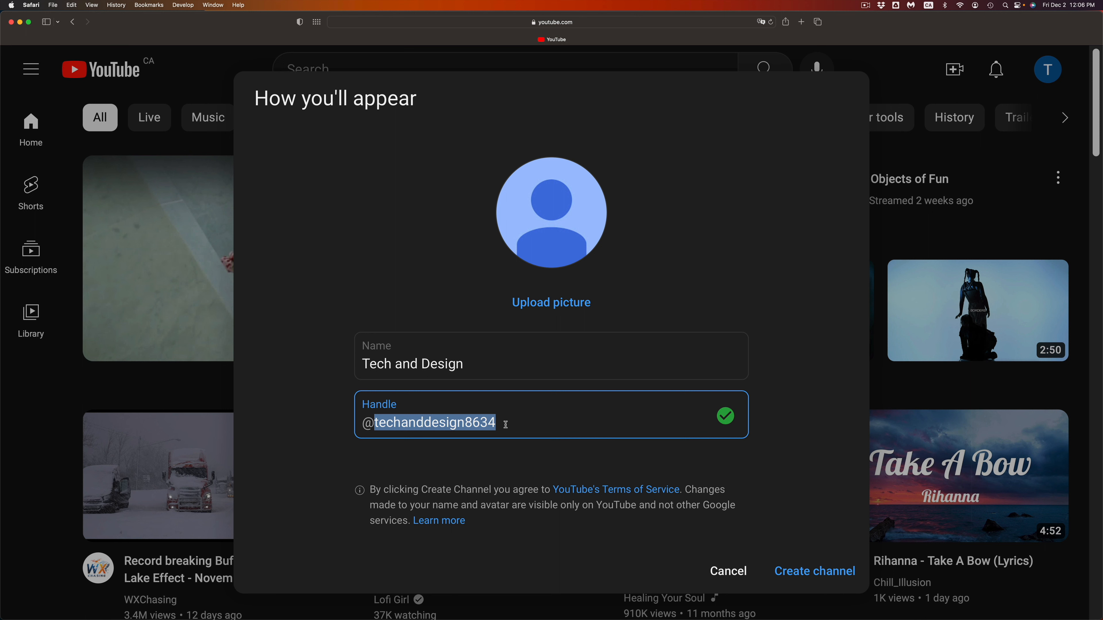
left_click(505, 424)
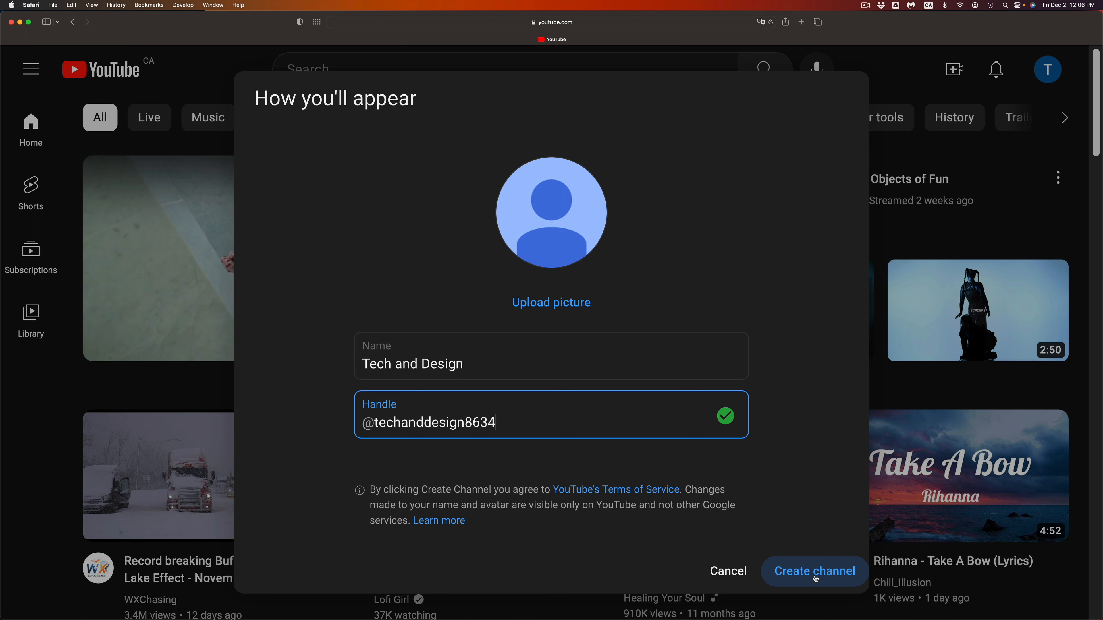
- Create the channel, arriving at the YouTube Studio dashboard
left_click(814, 571)
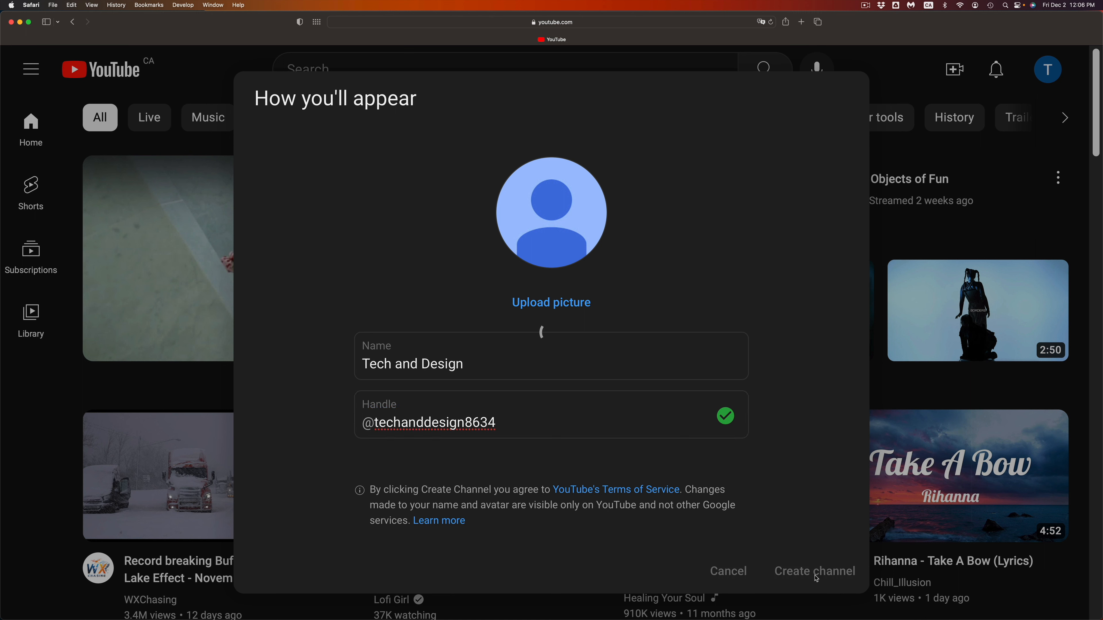
left_click(815, 570)
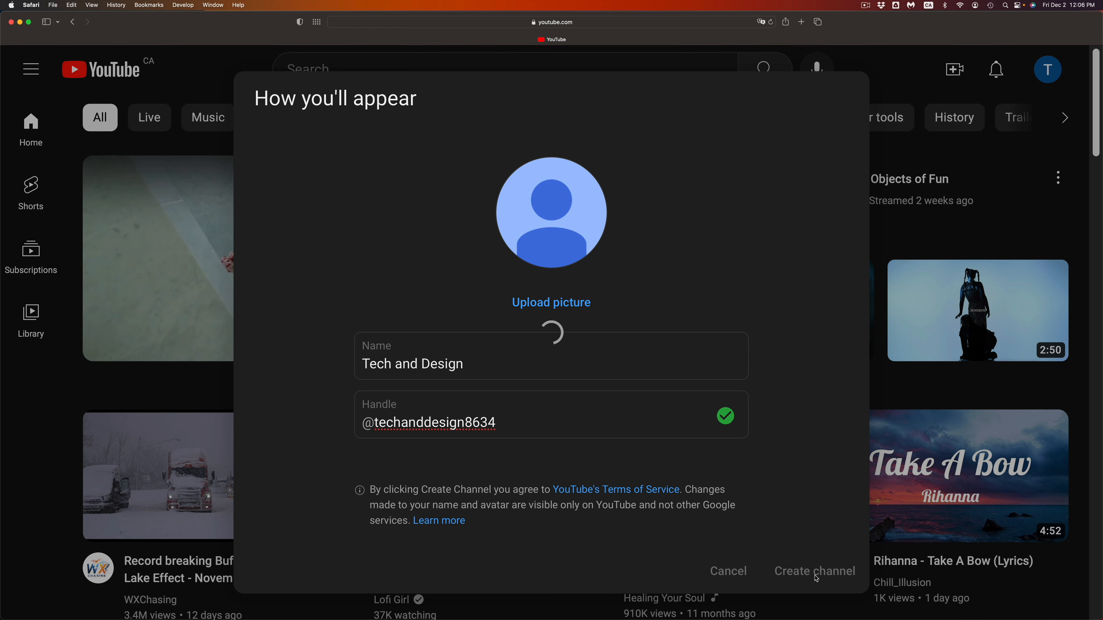
left_click(814, 571)
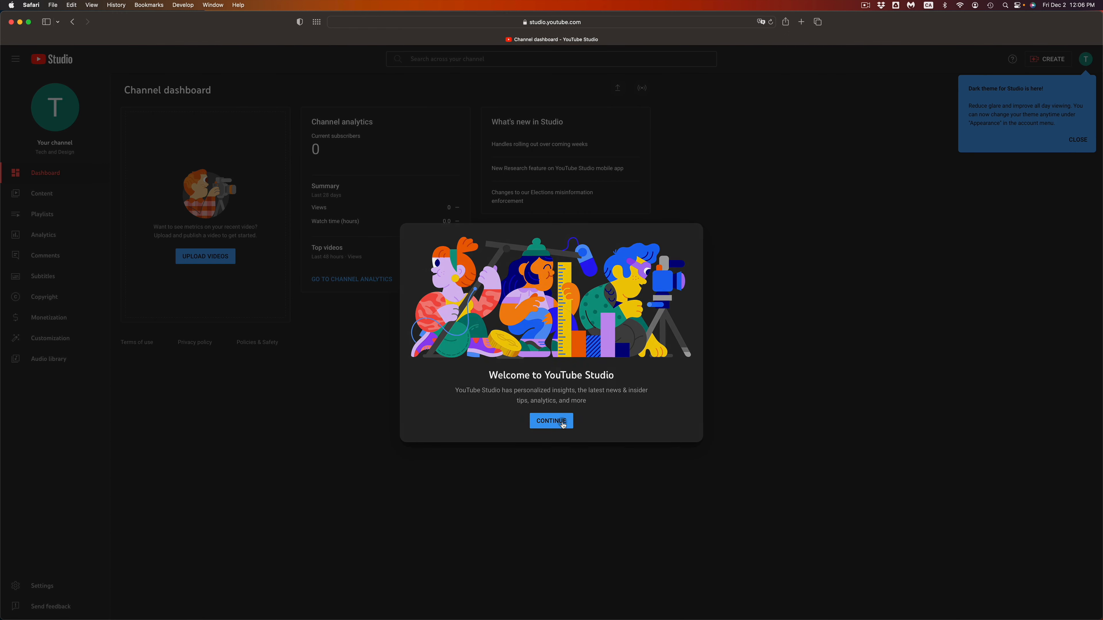
- Dismiss the Welcome to YouTube Studio message and the dark theme tip
left_click(551, 421)
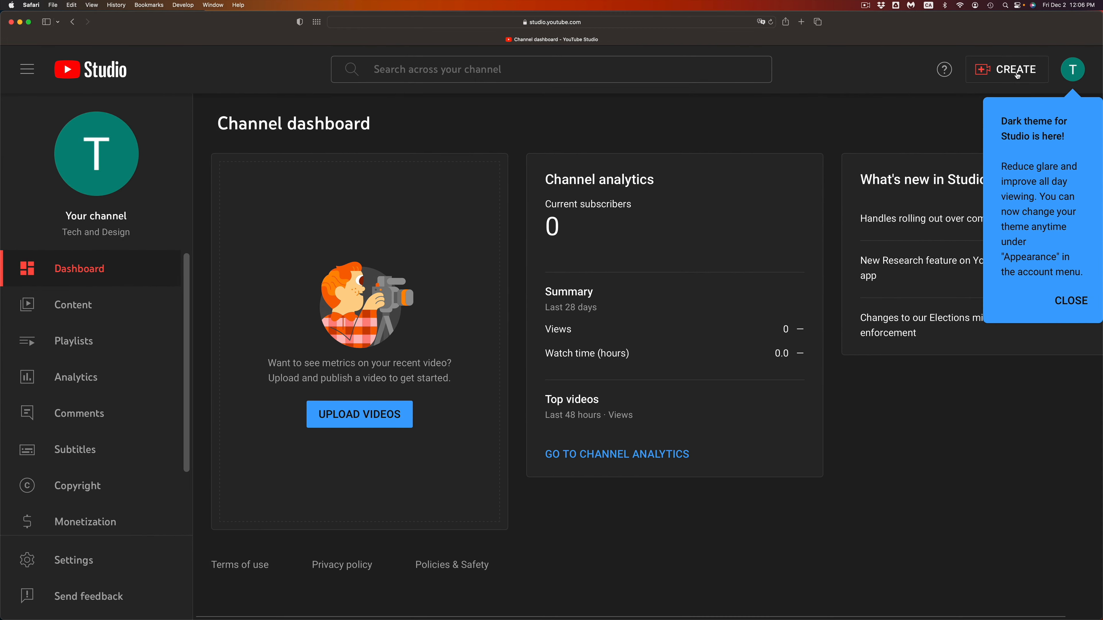
mouse_move(1073, 74)
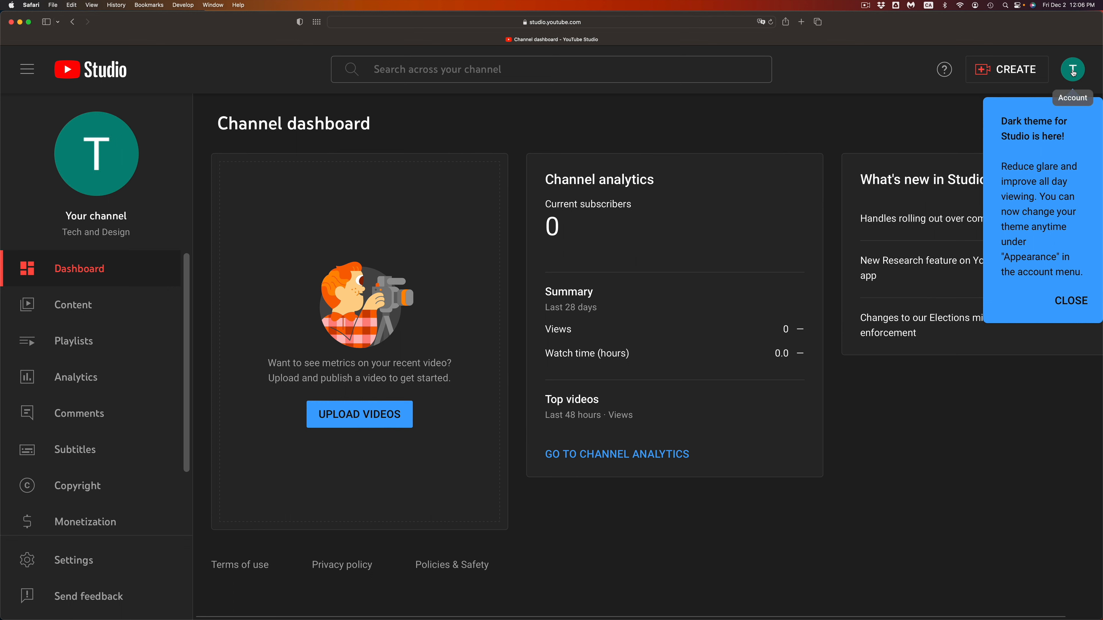
left_click(1071, 300)
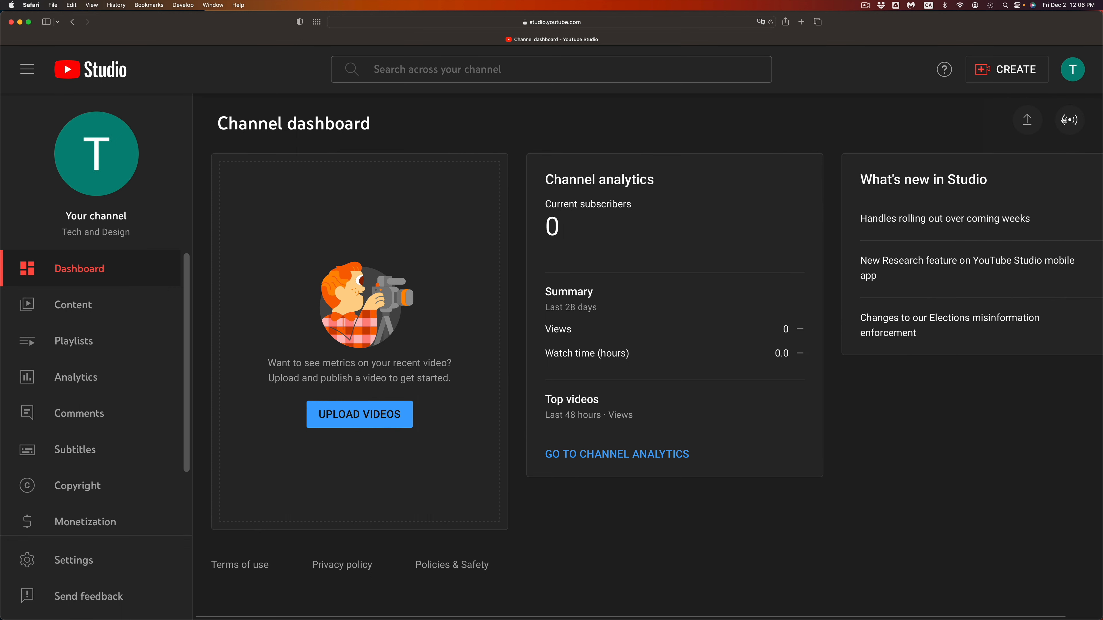
mouse_move(1028, 120)
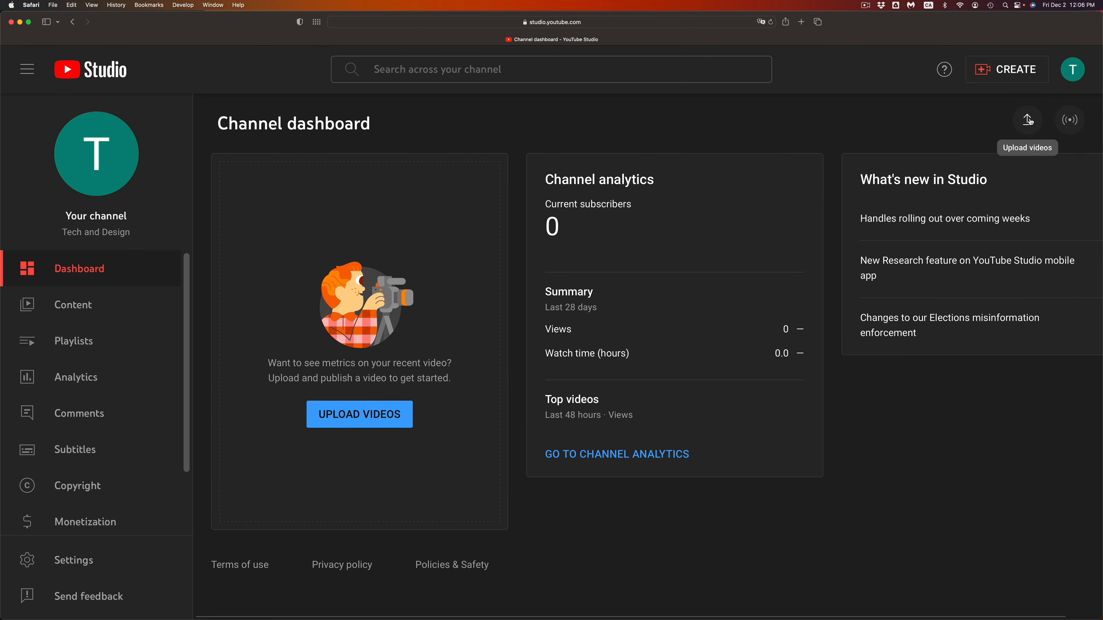
mouse_move(1068, 120)
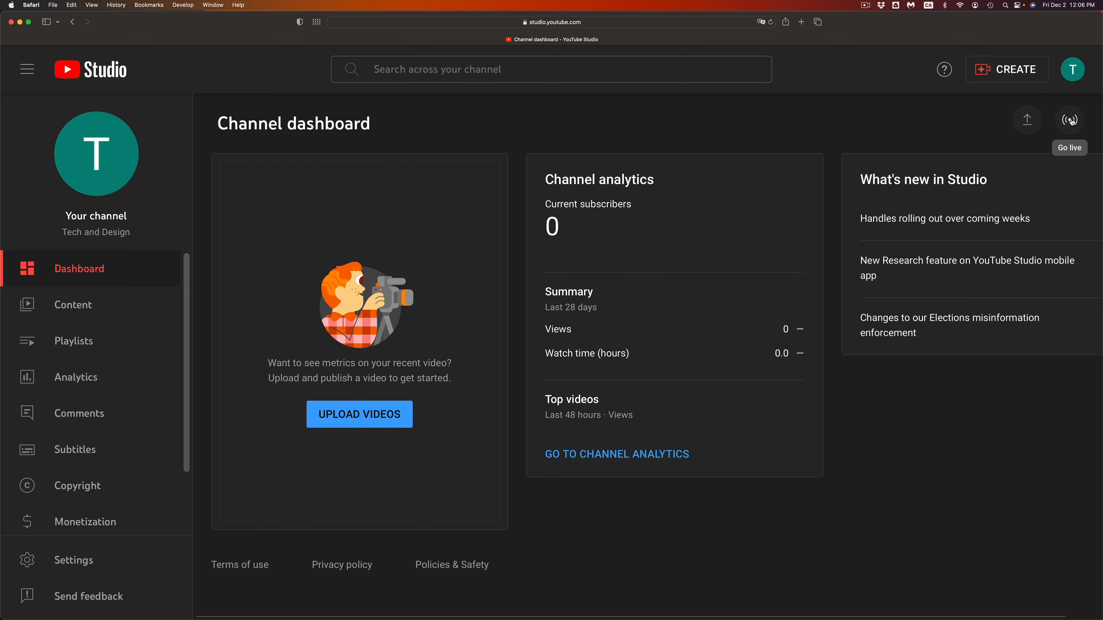
- Bring up the Create menu offering upload videos or go live
left_click(994, 73)
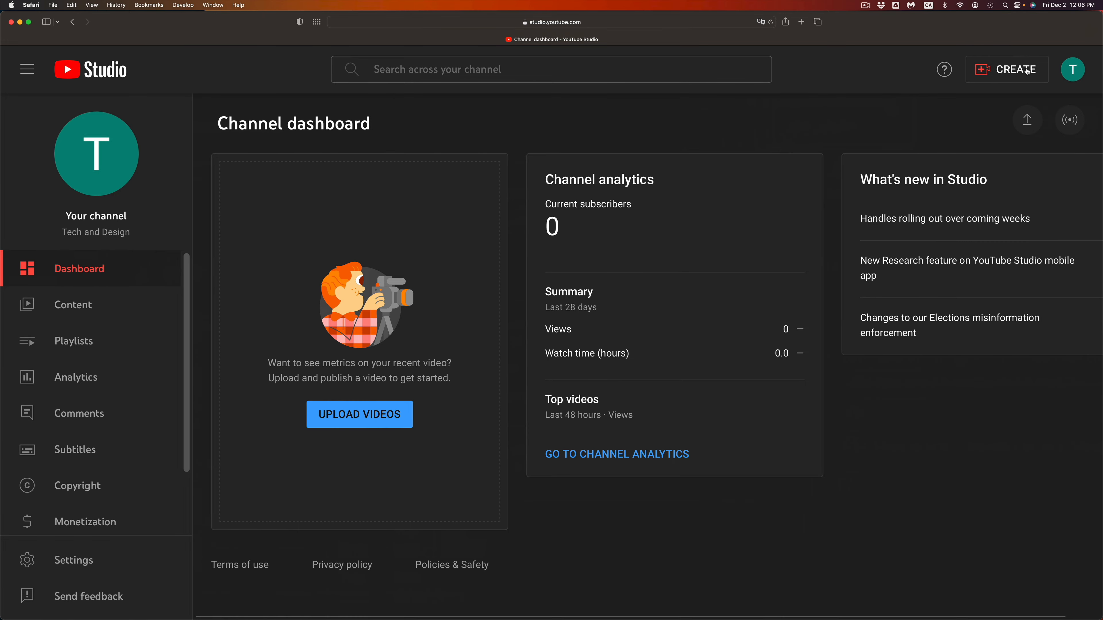
left_click(1015, 69)
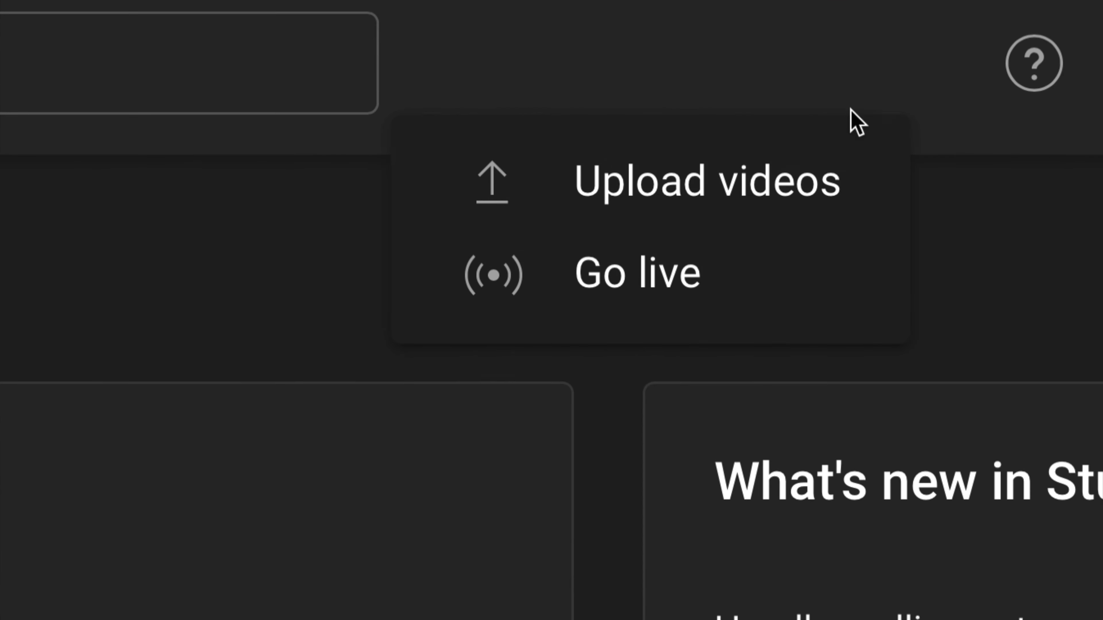